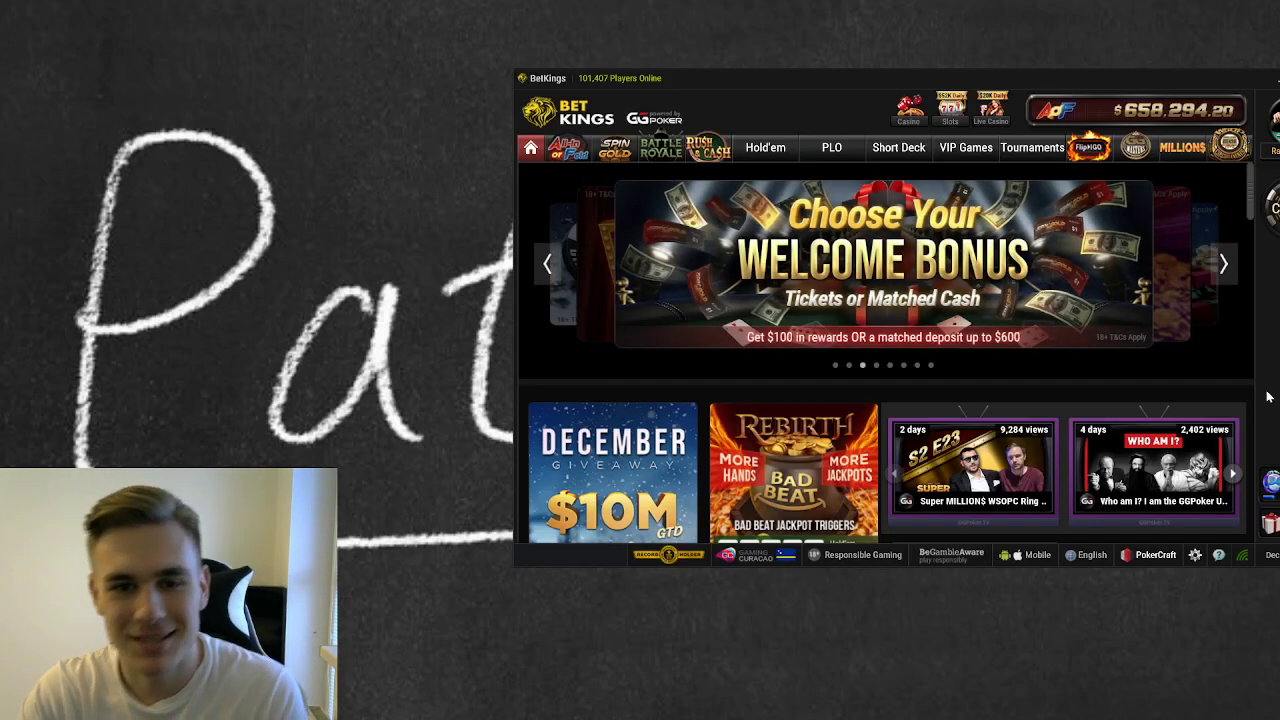
pyautogui.moveTo(975, 361)
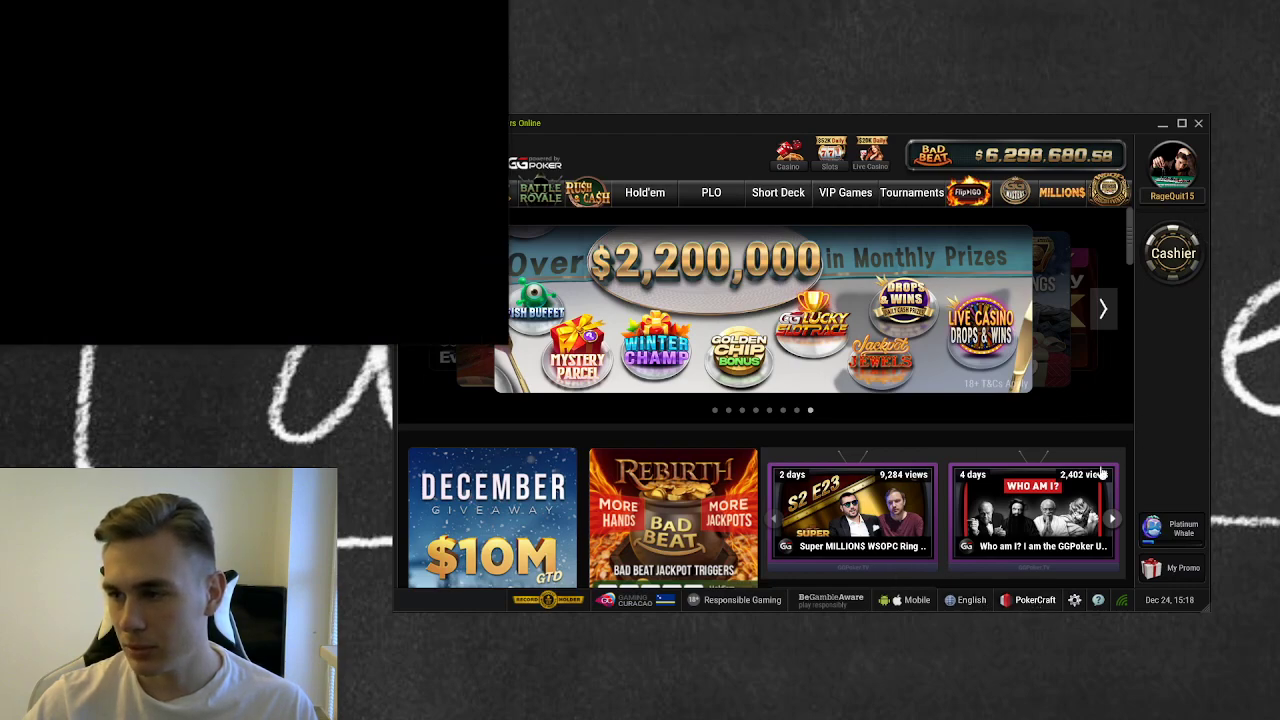
# Open the PokerCraft timeline and scroll to the C$15 promotion reward and $1/$2 losses.
pyautogui.click(1103, 308)
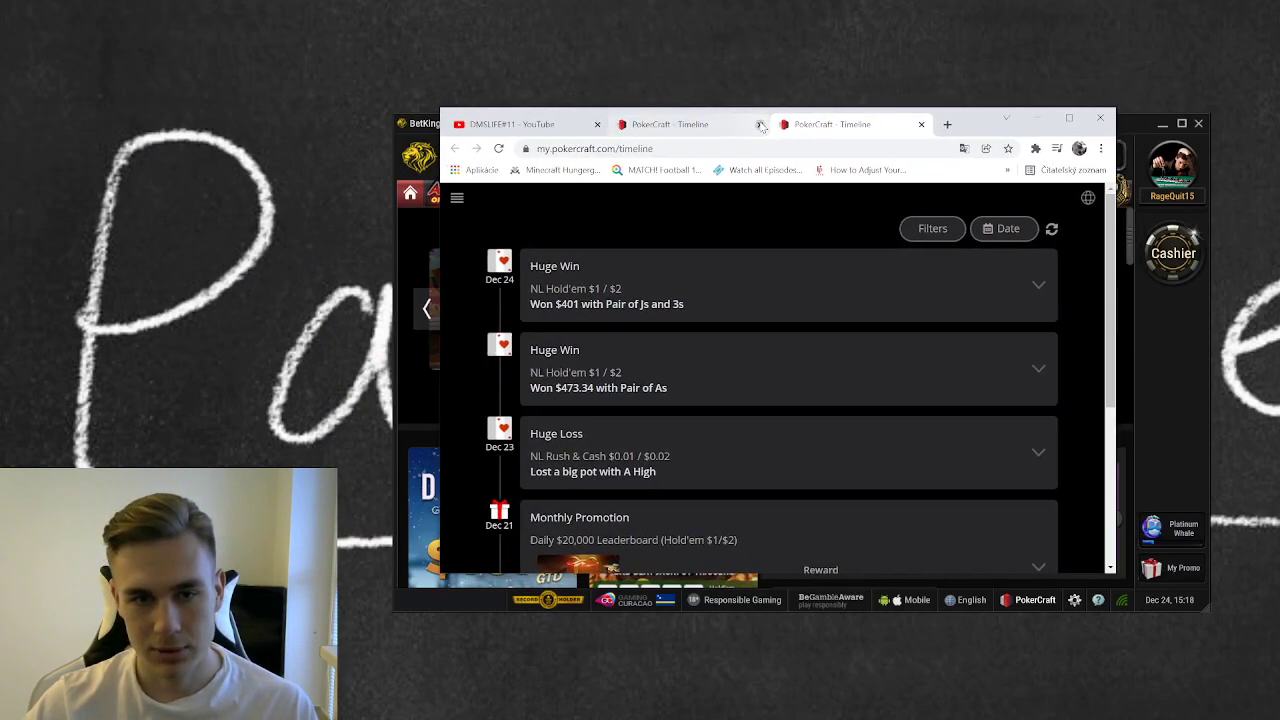
pyautogui.scroll(-3)
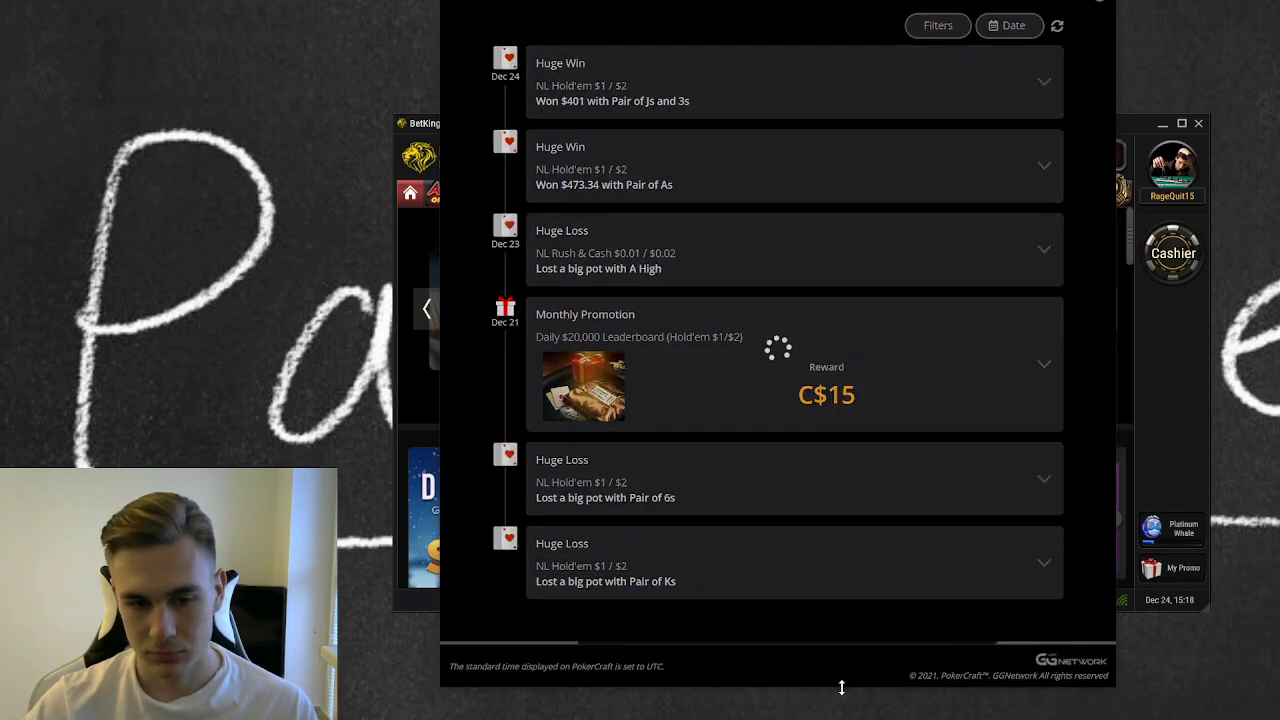
pyautogui.scroll(-3)
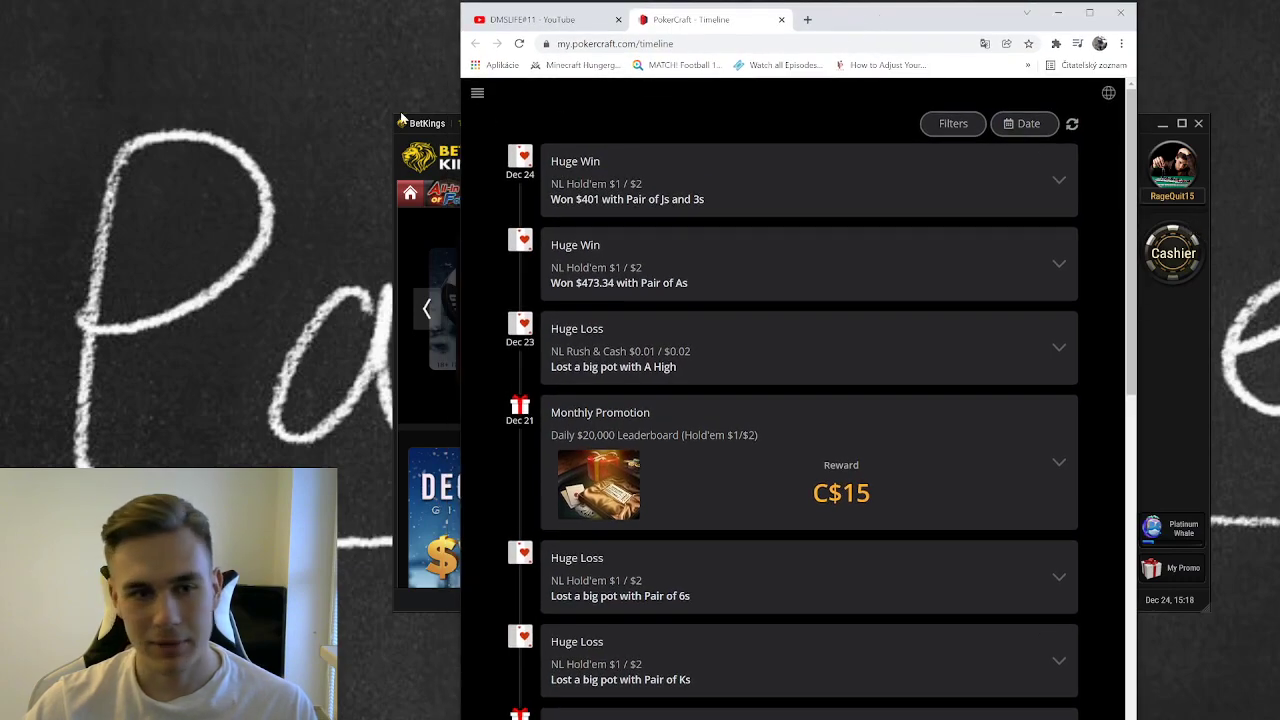
# Show PokerCraft's Hold'em sessions for the Last 24 Hours period.
pyautogui.click(480, 97)
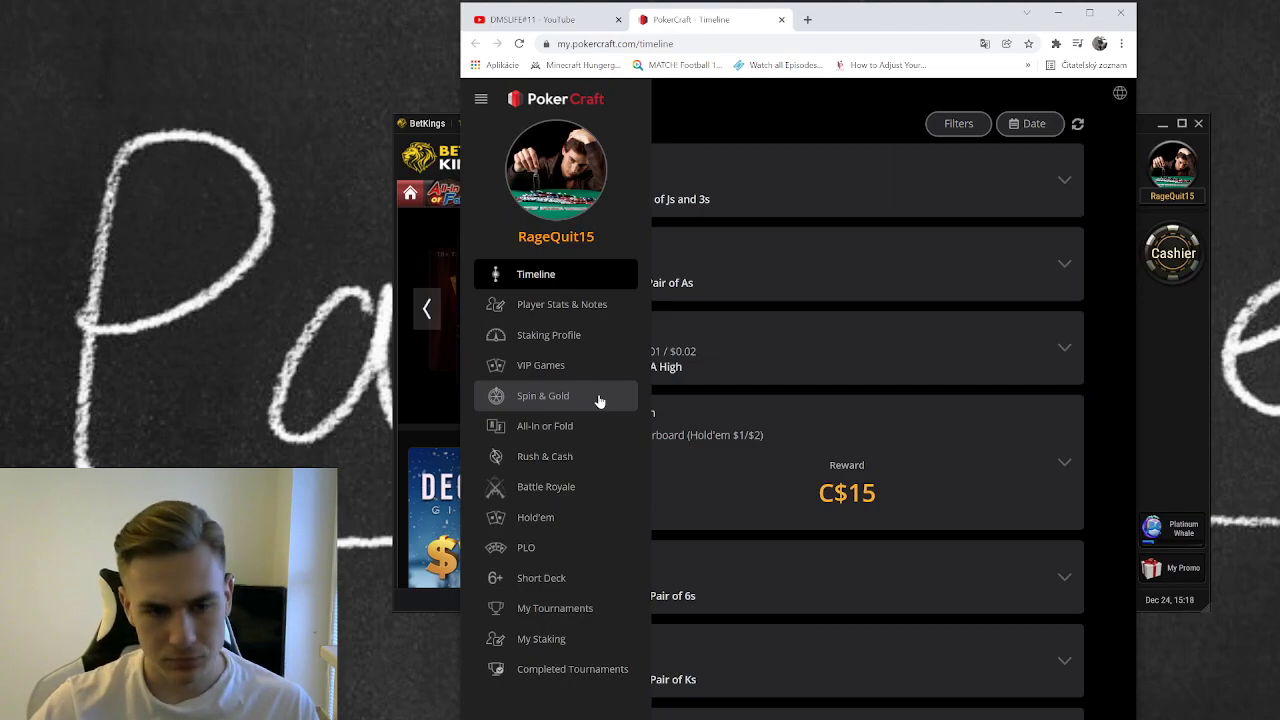
pyautogui.moveTo(550, 523)
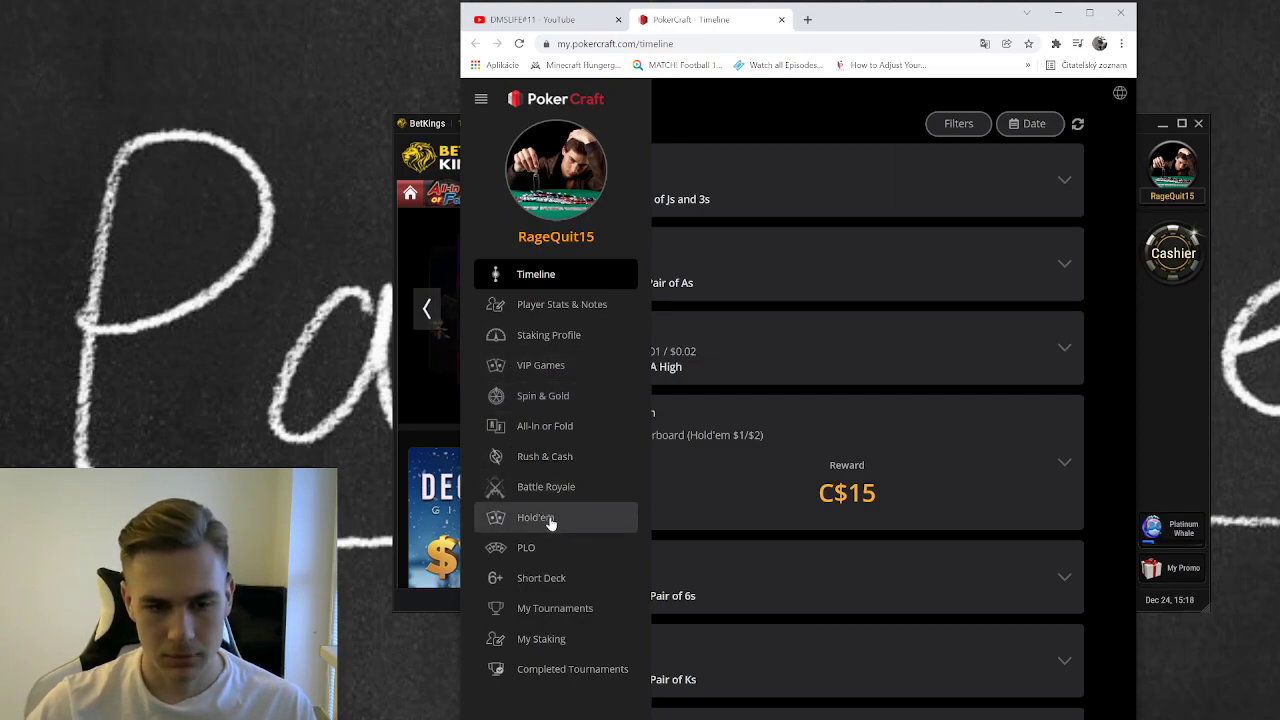
pyautogui.click(536, 517)
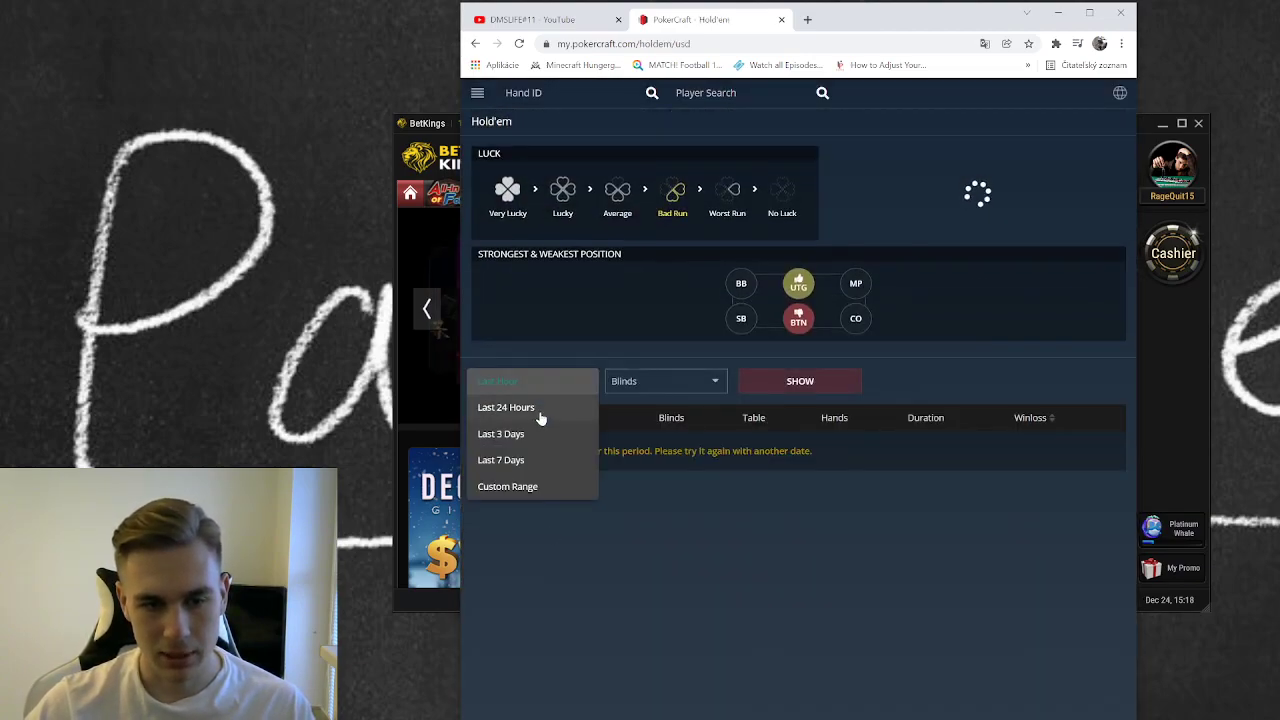
pyautogui.click(506, 407)
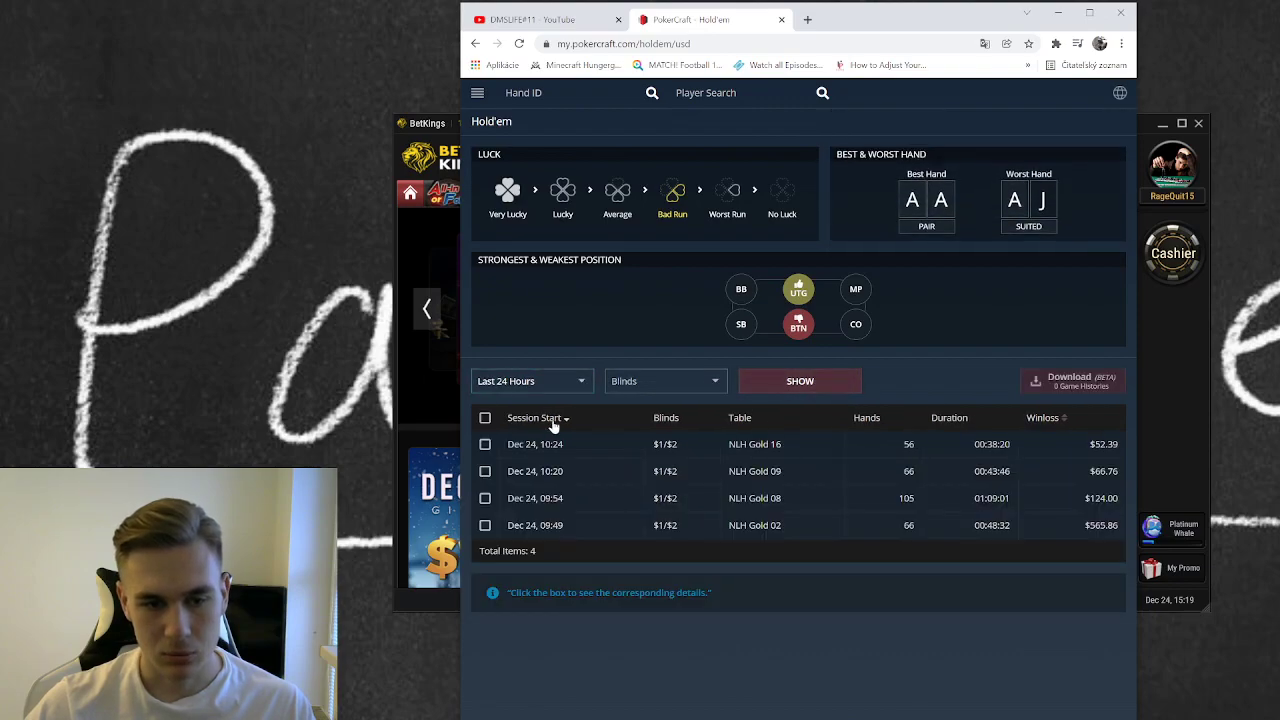
# Select all four $1/$2 sessions and display their EV graph.
pyautogui.click(485, 417)
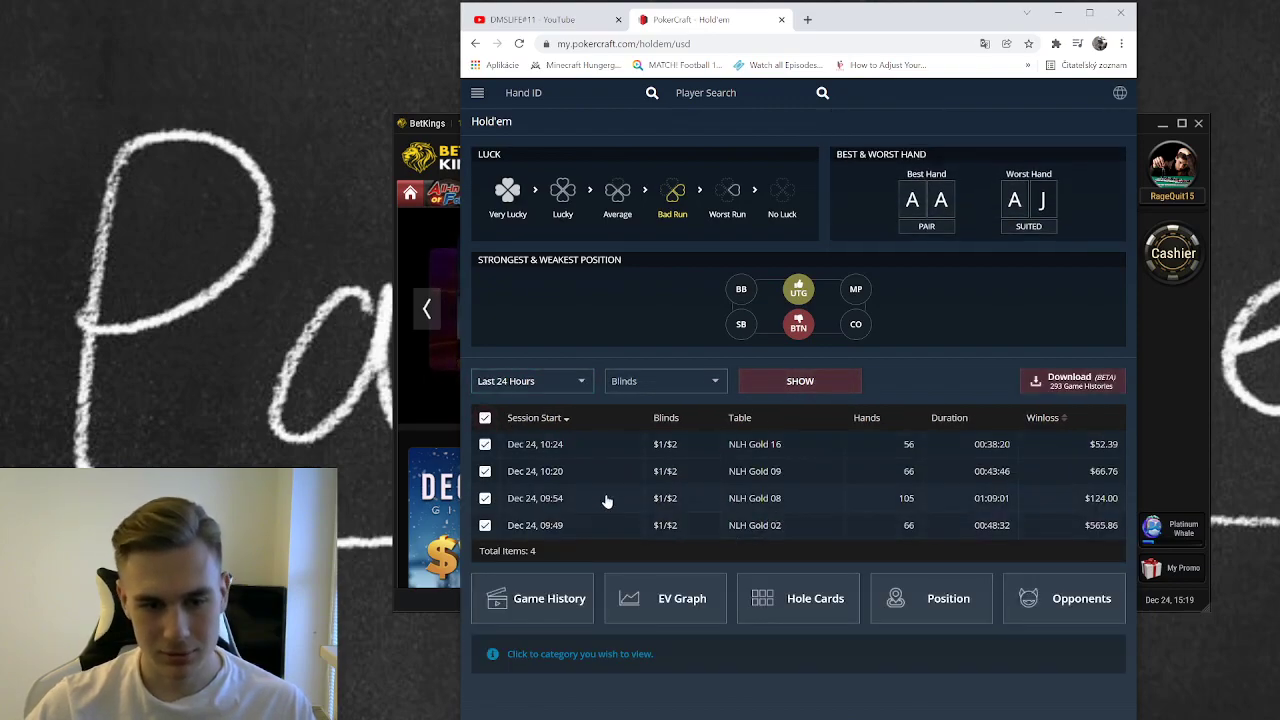
pyautogui.moveTo(908, 448)
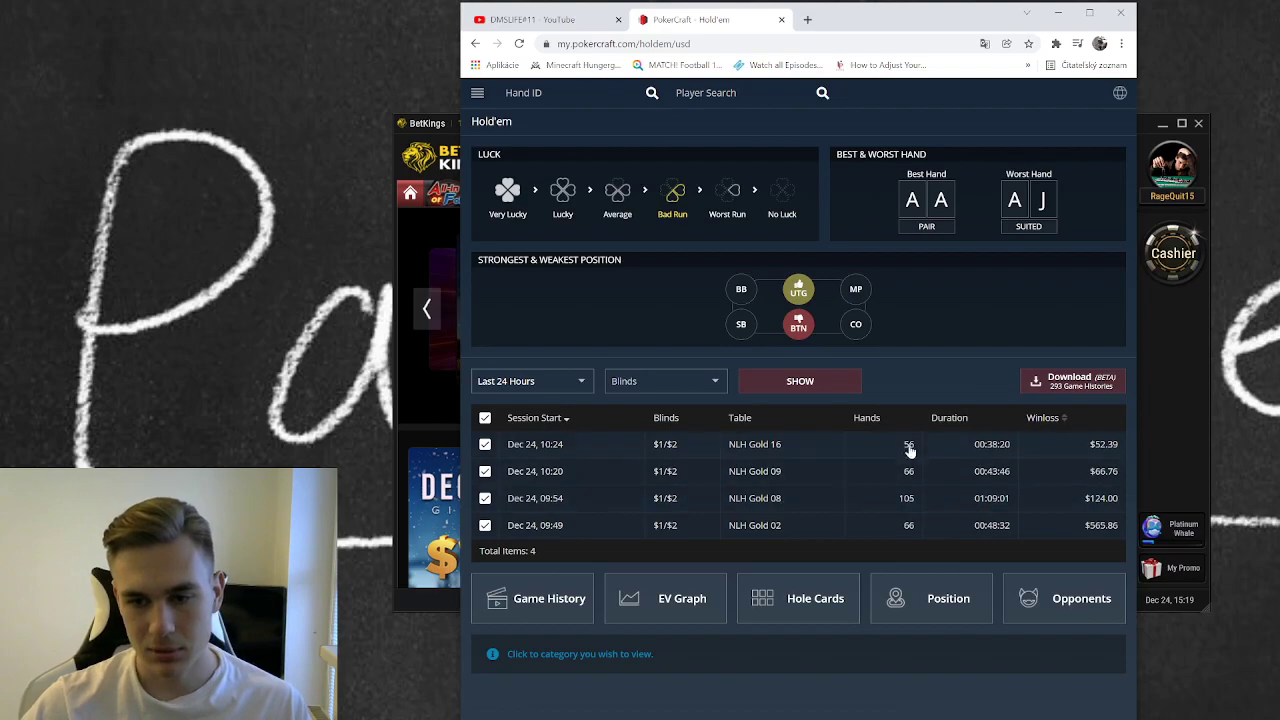
pyautogui.moveTo(950, 433)
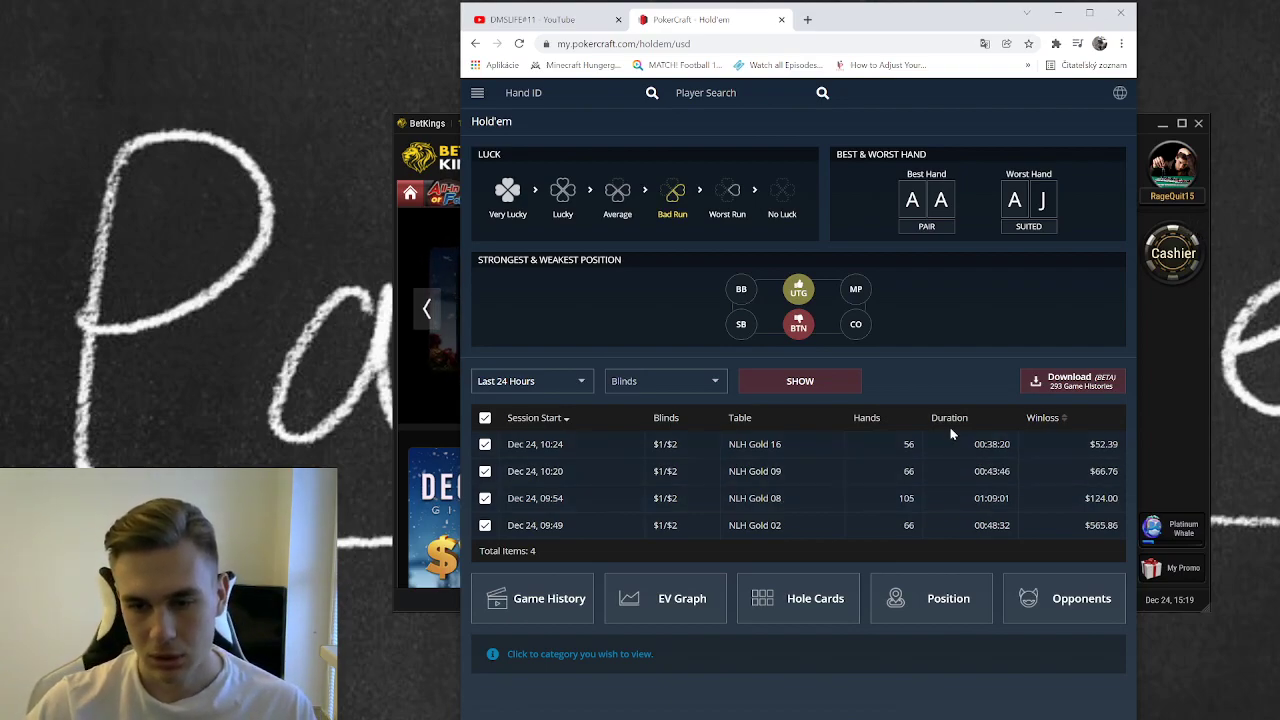
pyautogui.moveTo(1103, 511)
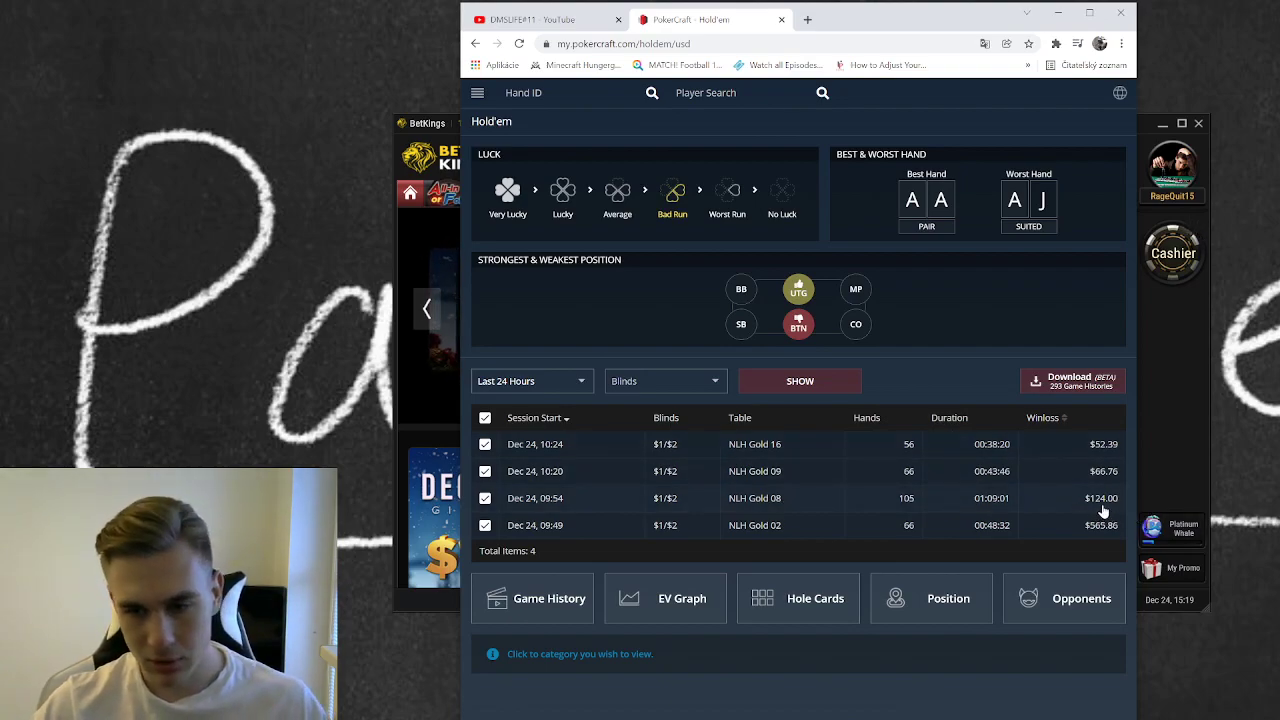
pyautogui.click(665, 598)
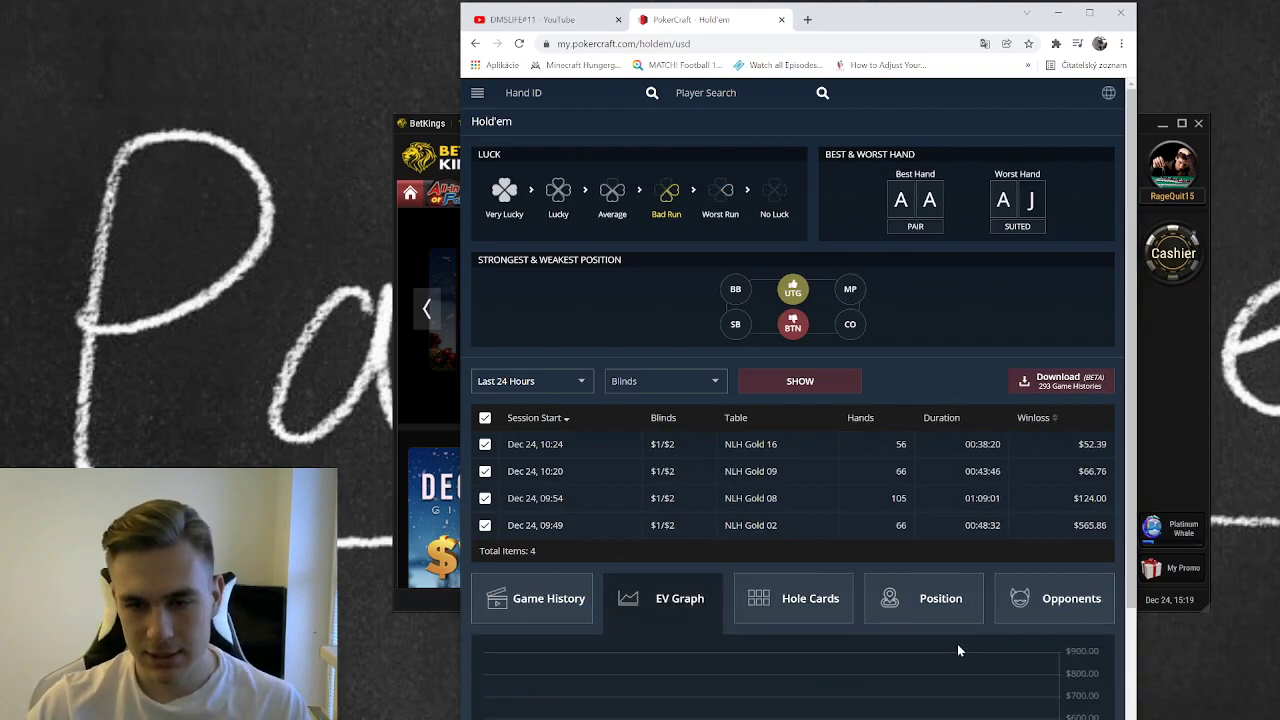
pyautogui.scroll(-3)
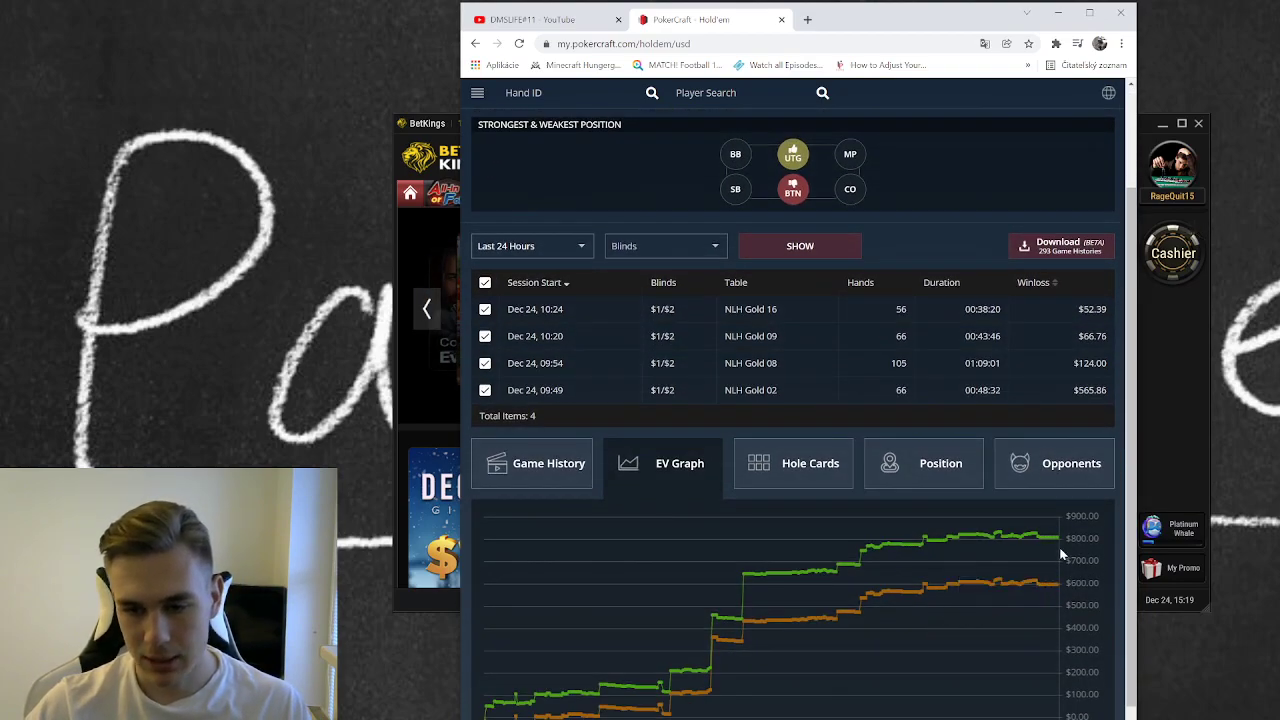
pyautogui.moveTo(1058, 538)
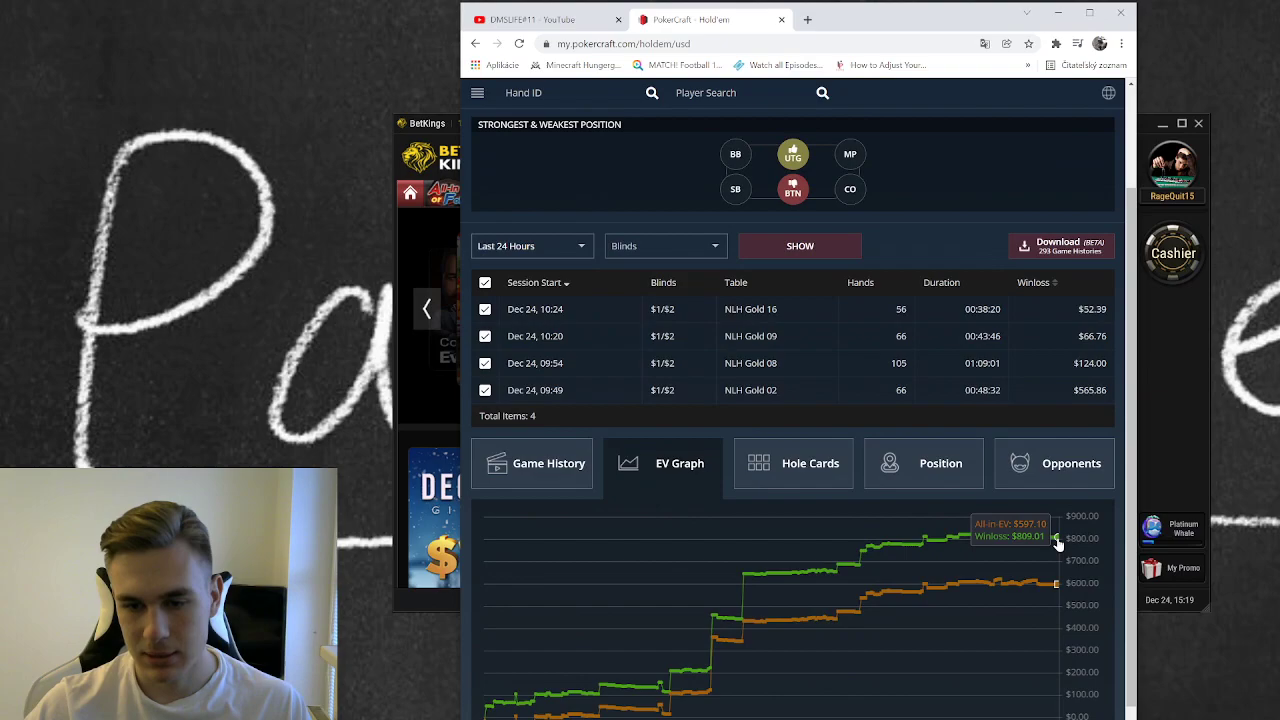
pyautogui.moveTo(1050, 588)
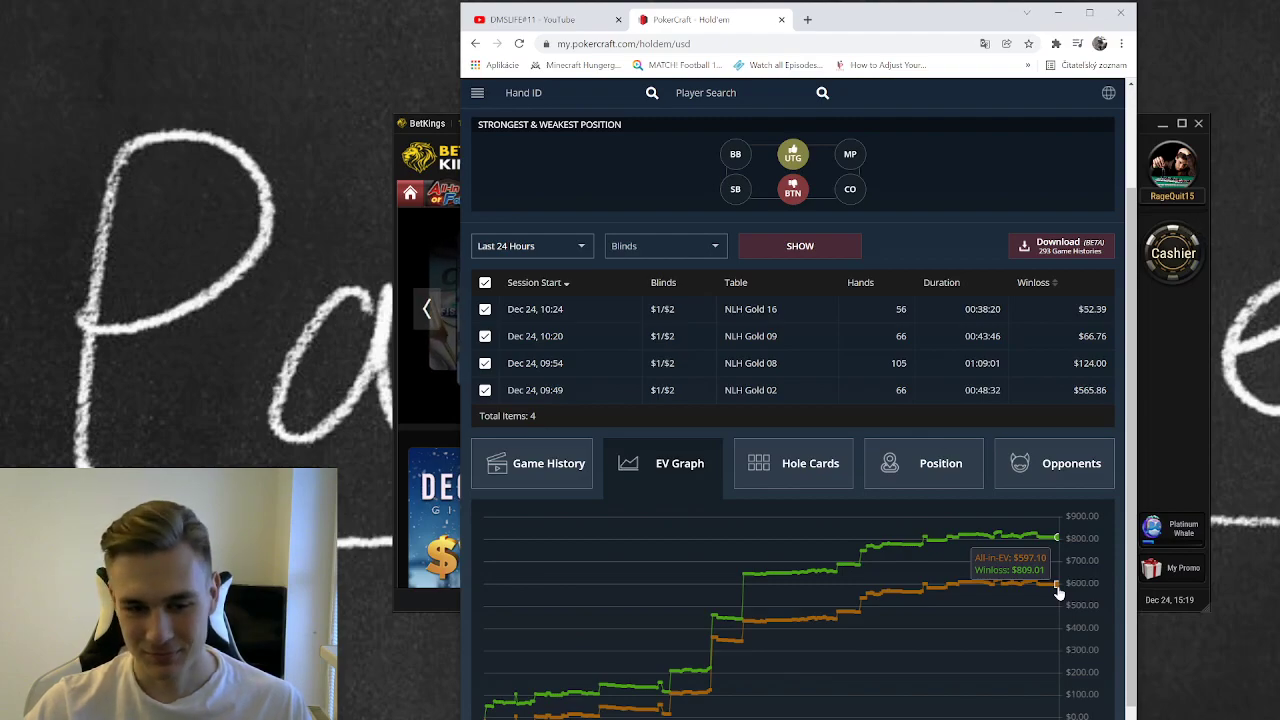
pyautogui.moveTo(735, 617)
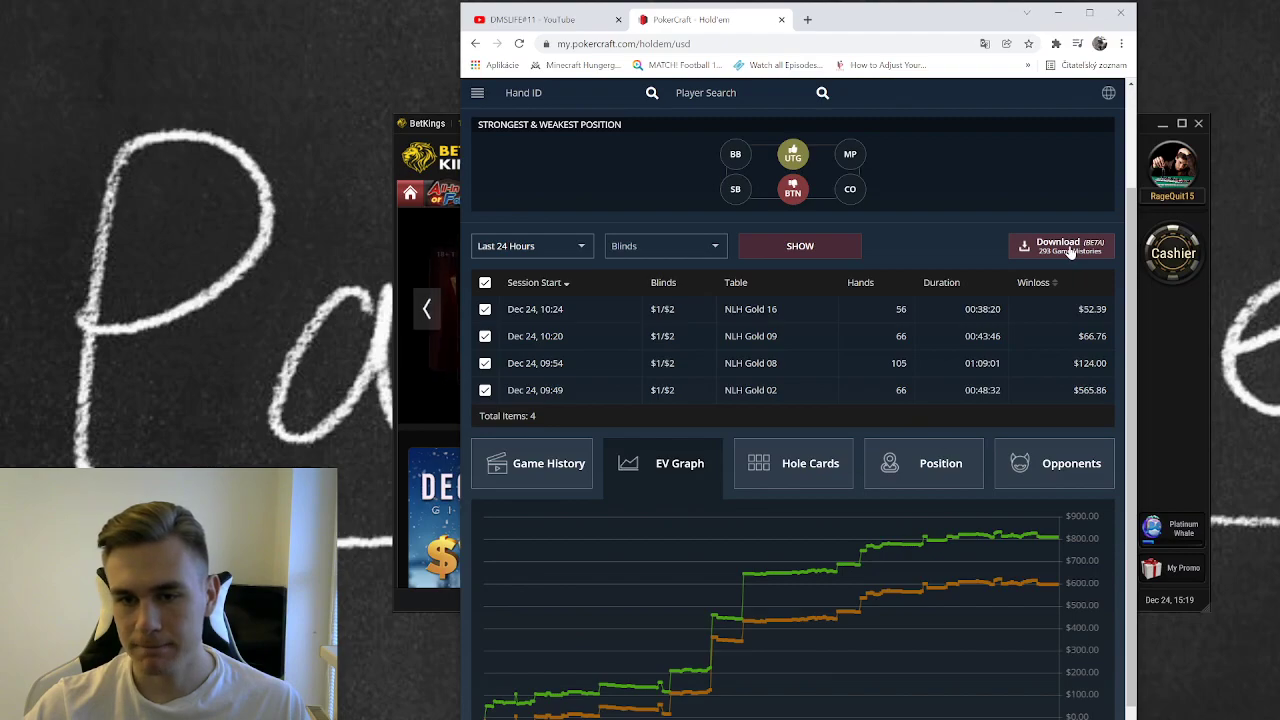
# Download the 293 game histories as a zip and reposition the gg poker hands desktop folder.
pyautogui.click(1061, 246)
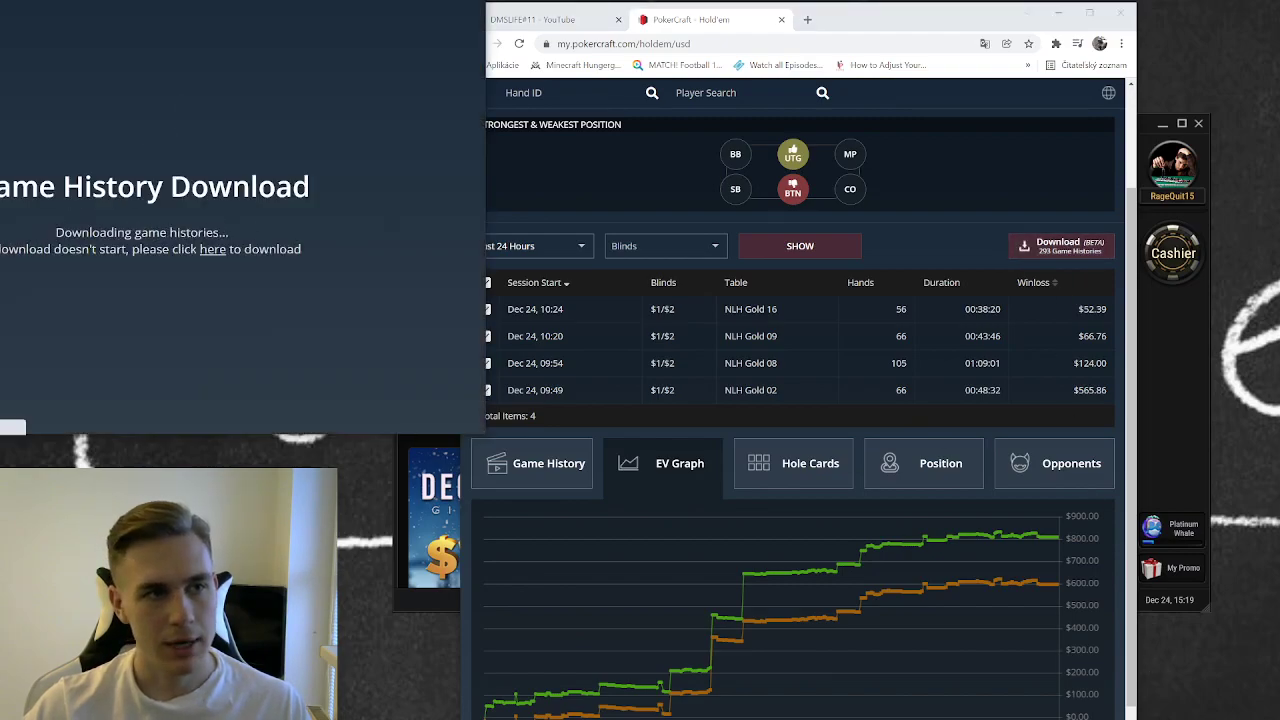
pyautogui.click(1061, 246)
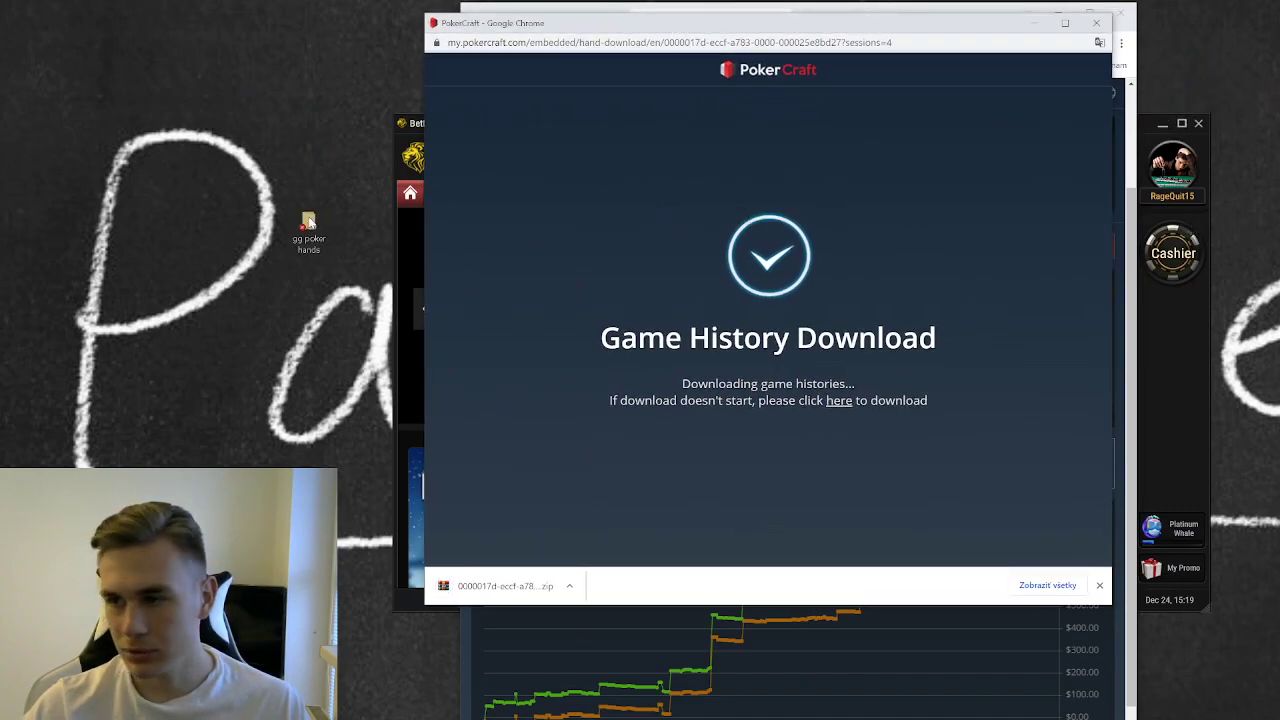
pyautogui.moveTo(308, 230); pyautogui.dragTo(226, 245)
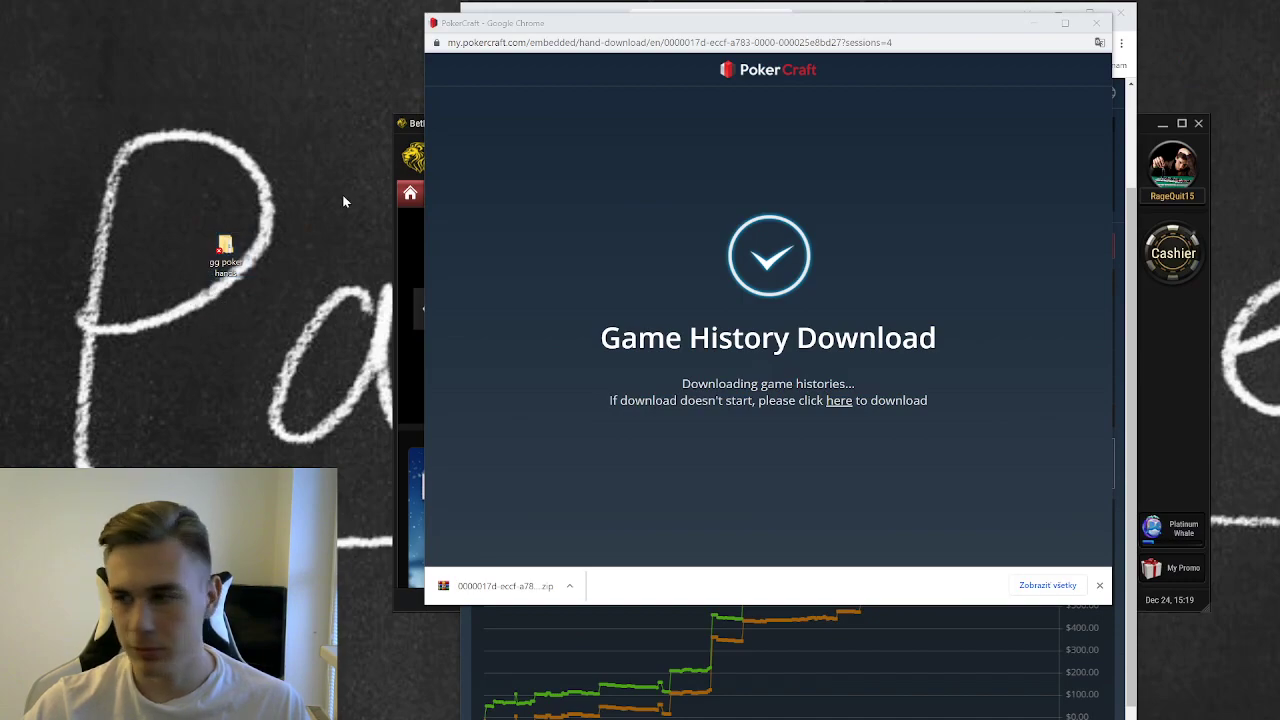
pyautogui.moveTo(225, 255)
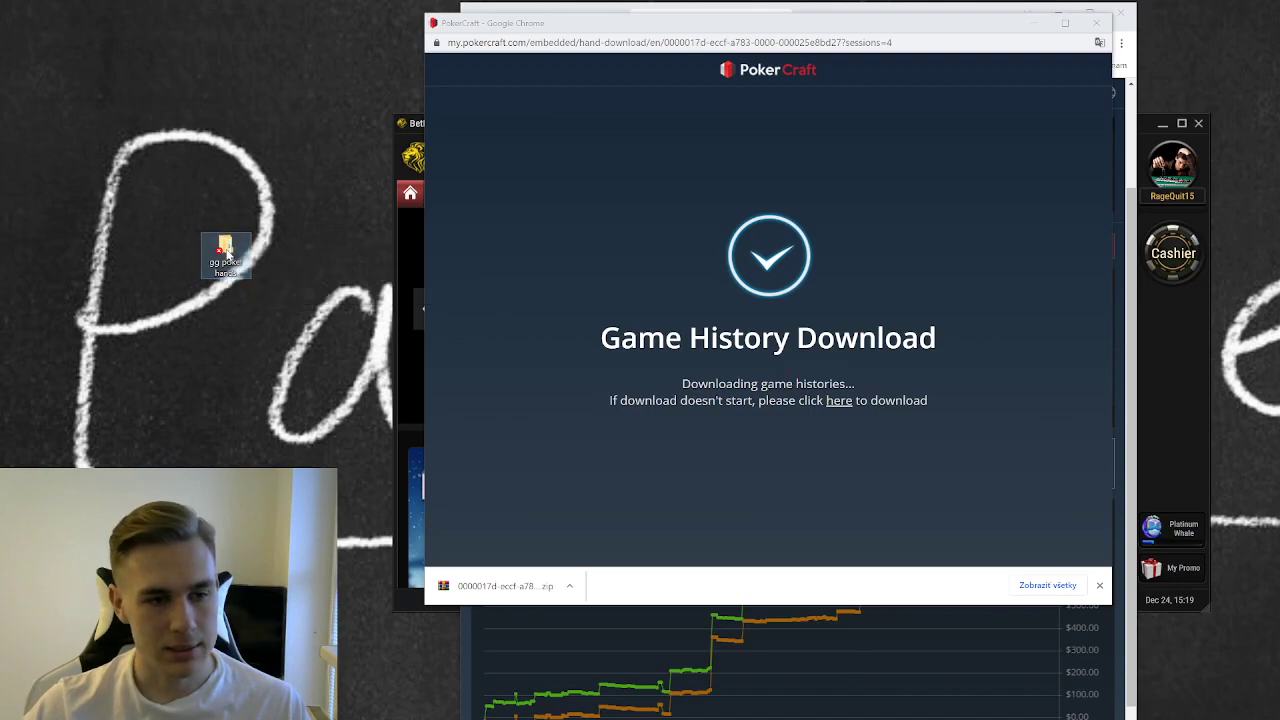
# Open gg poker hands and an older dated subfolder of Rush & Cash hand histories.
pyautogui.doubleClick(225, 255)
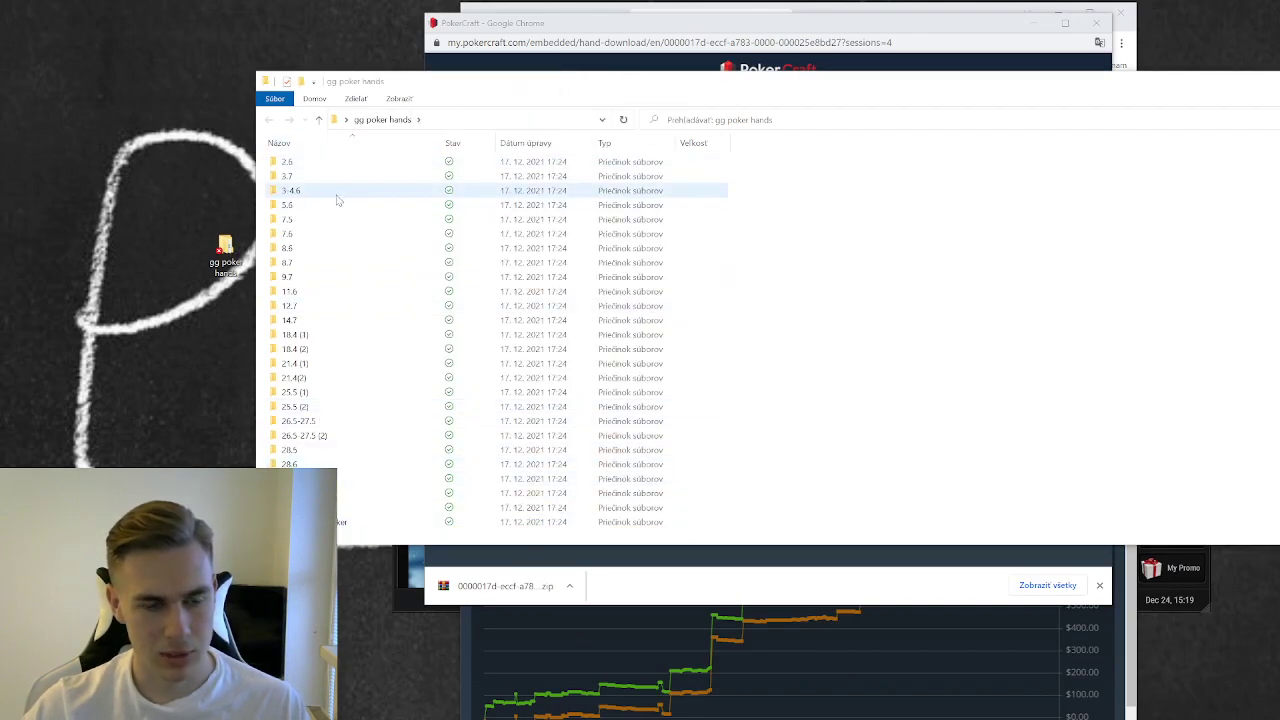
pyautogui.doubleClick(288, 204)
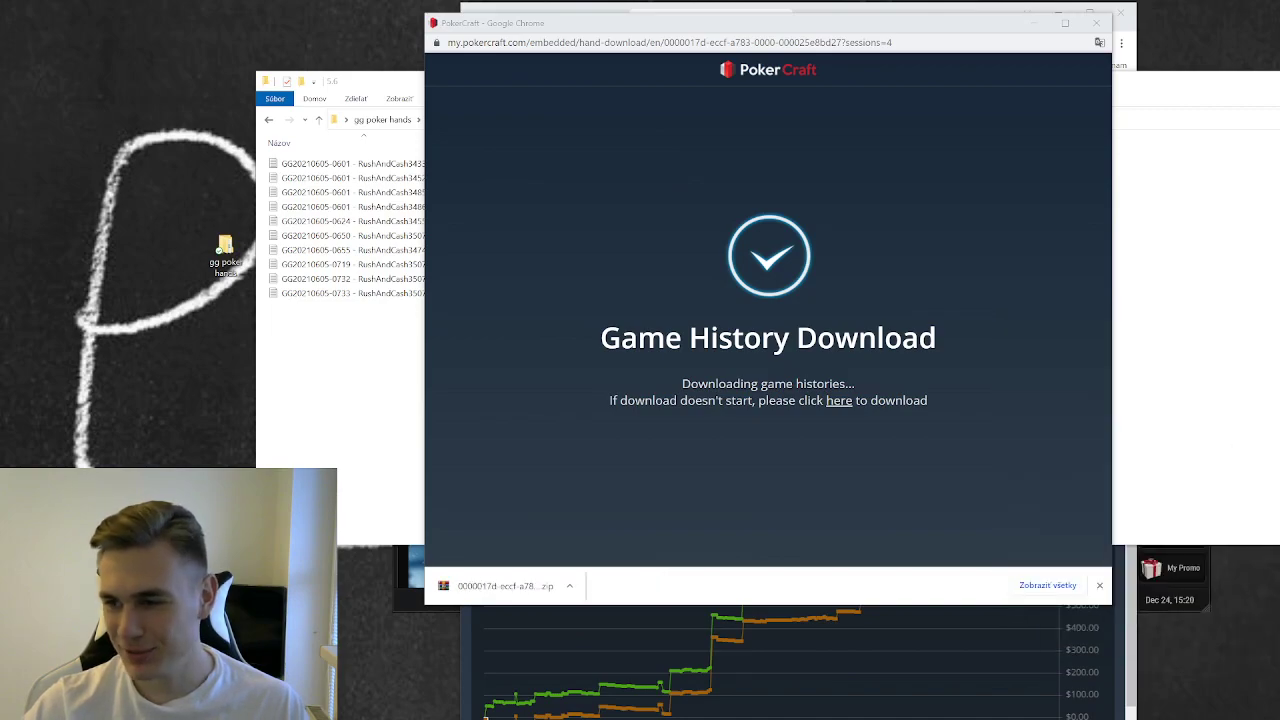
# Open the downloaded PokerCraft zip in WinRAR and bring up options for its four files.
pyautogui.click(505, 585)
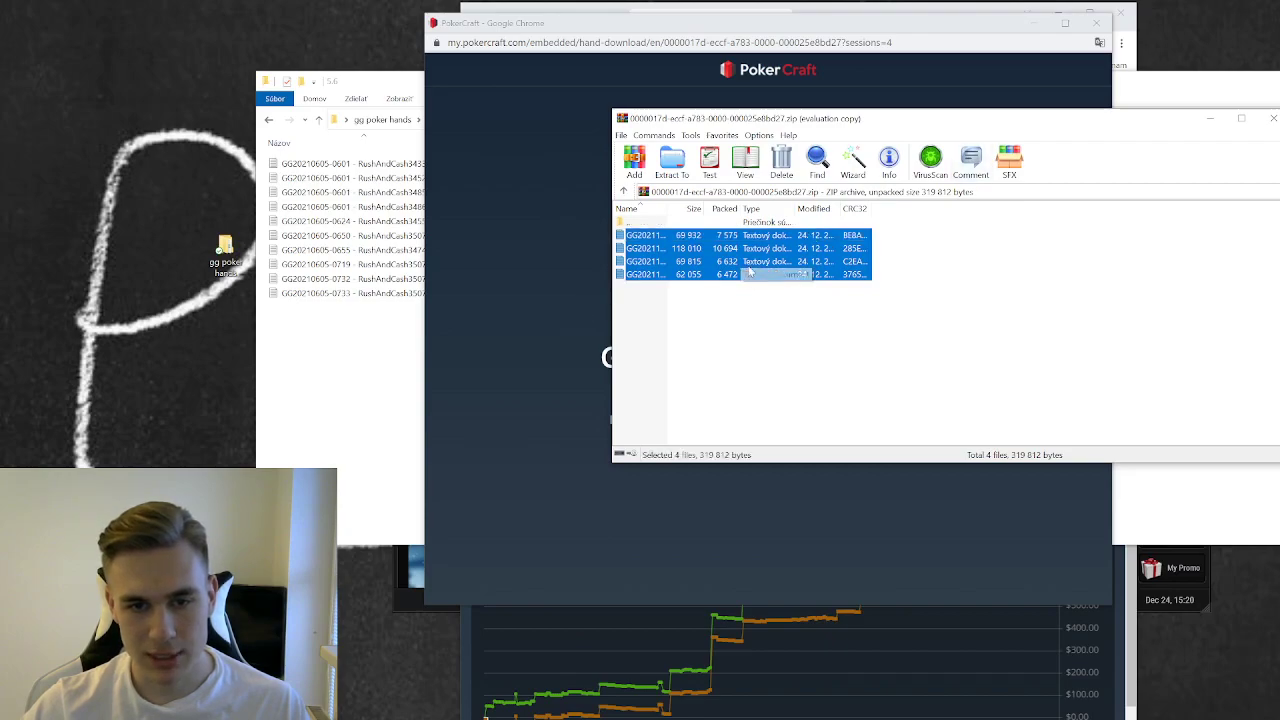
pyautogui.rightClick(745, 273)
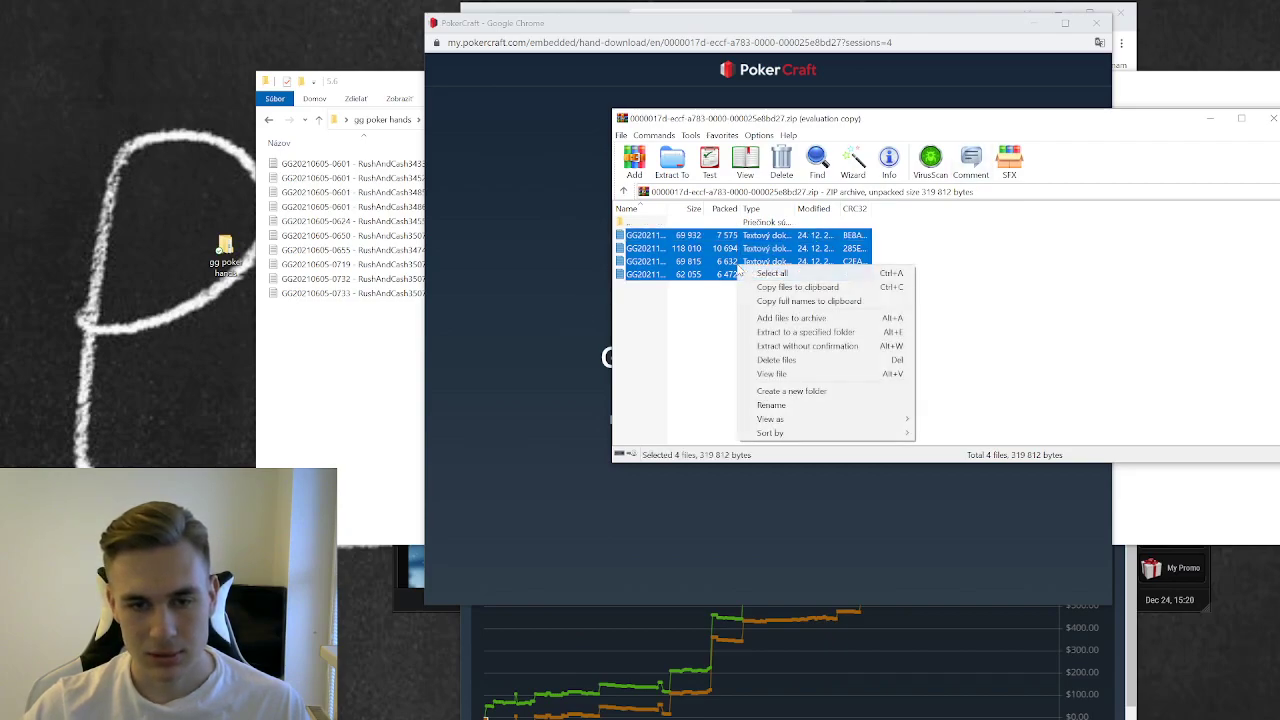
pyautogui.moveTo(772, 373)
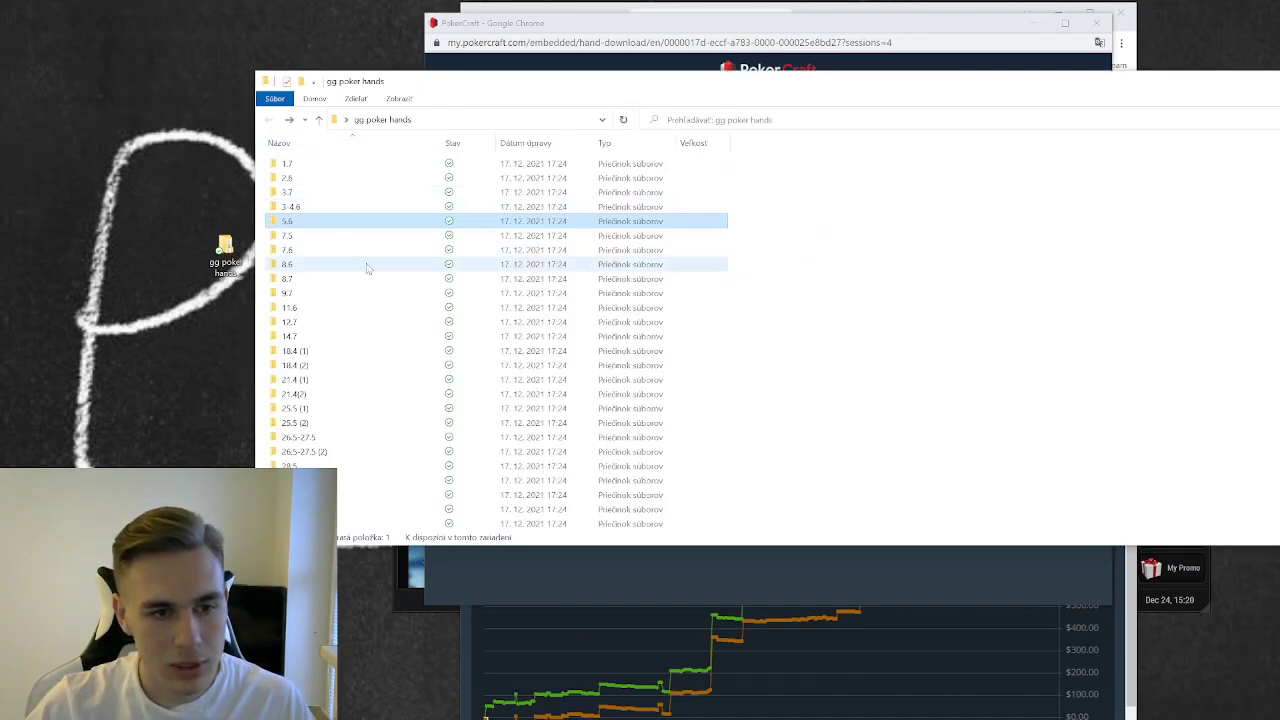
# Create and open a 24.12 folder holding the four NLHGold hand history files.
pyautogui.rightClick(367, 267)
pyautogui.write('24.12')
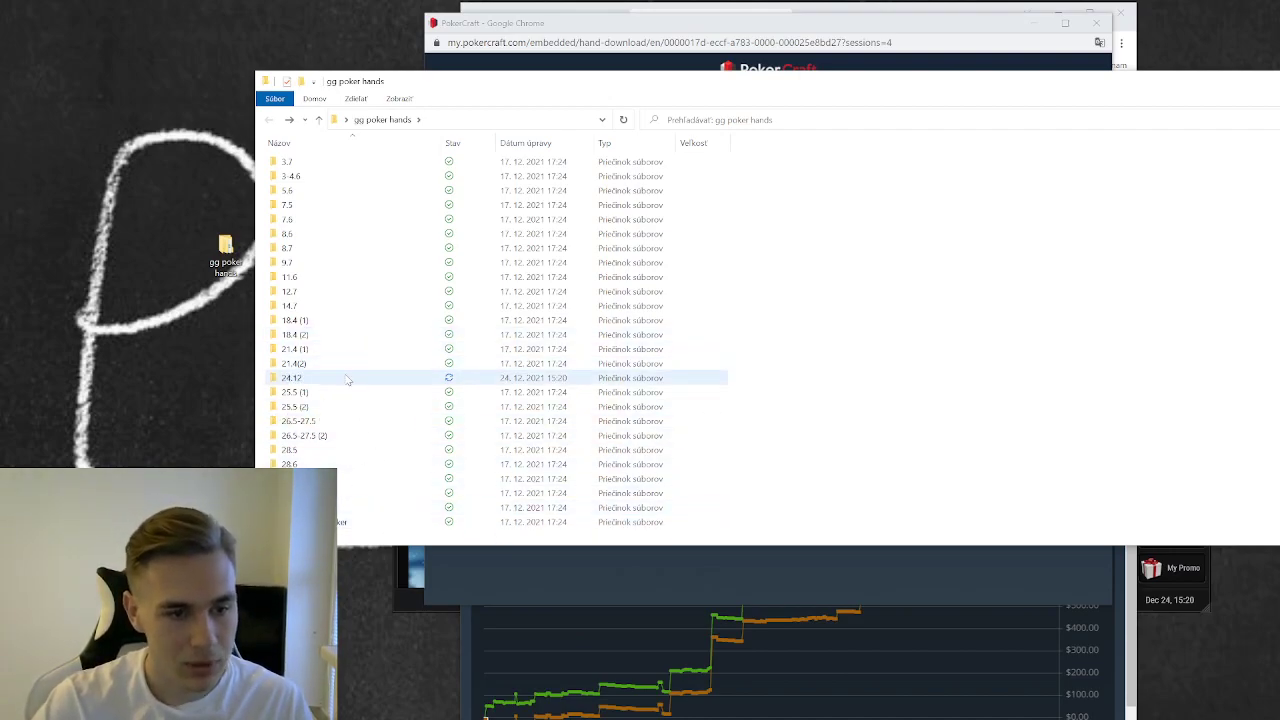
pyautogui.doubleClick(291, 377)
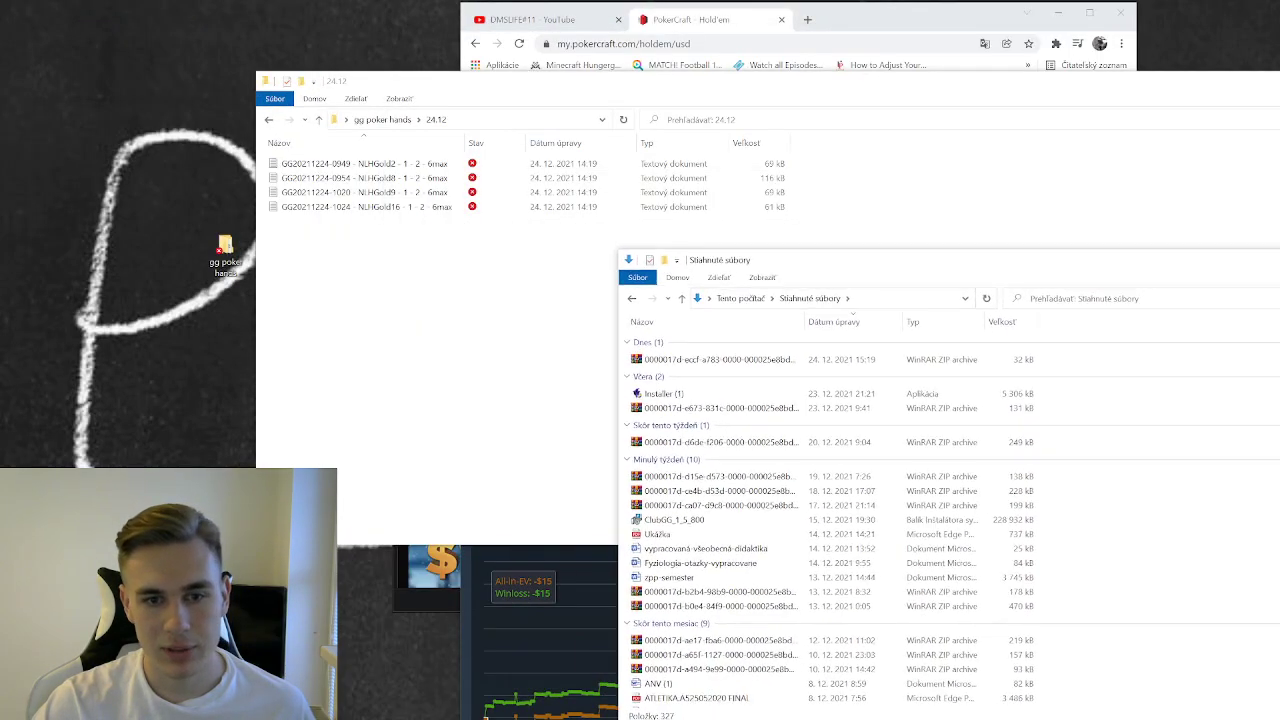
# Paste the PokerCraft zip into gg poker hands, inspect it in WinRAR, then close it.
pyautogui.click(269, 119)
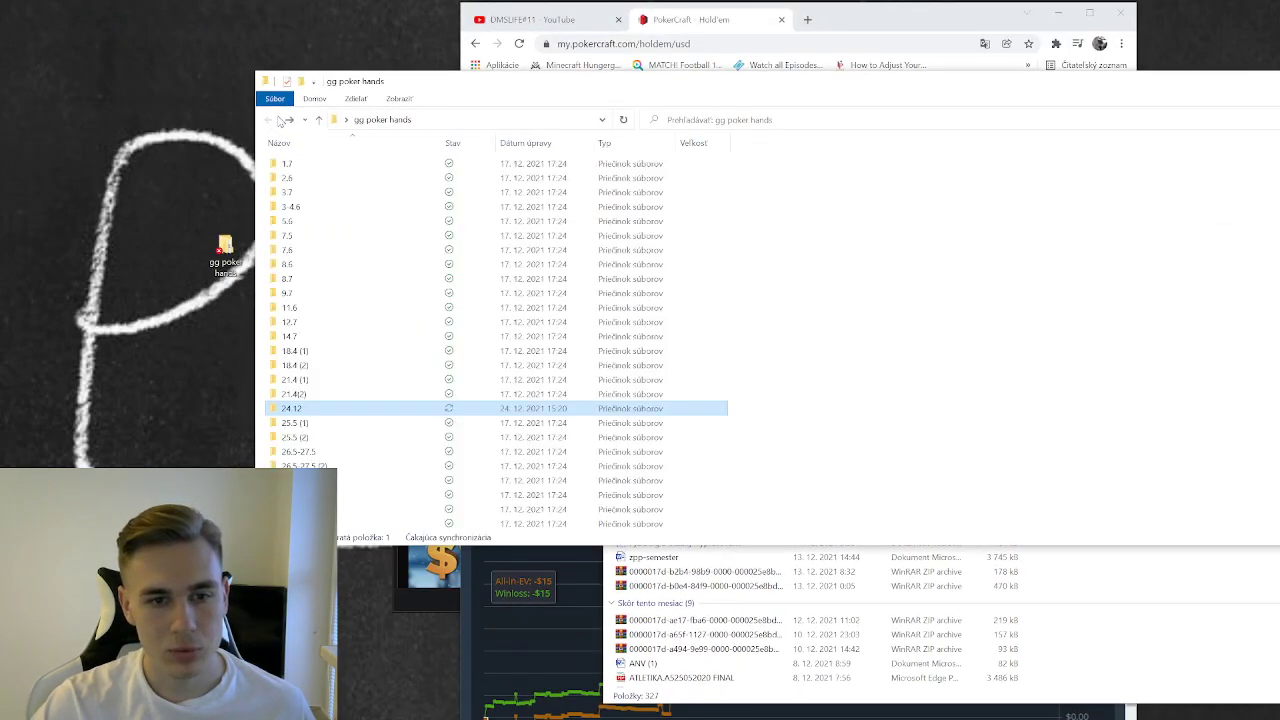
pyautogui.scroll(3)
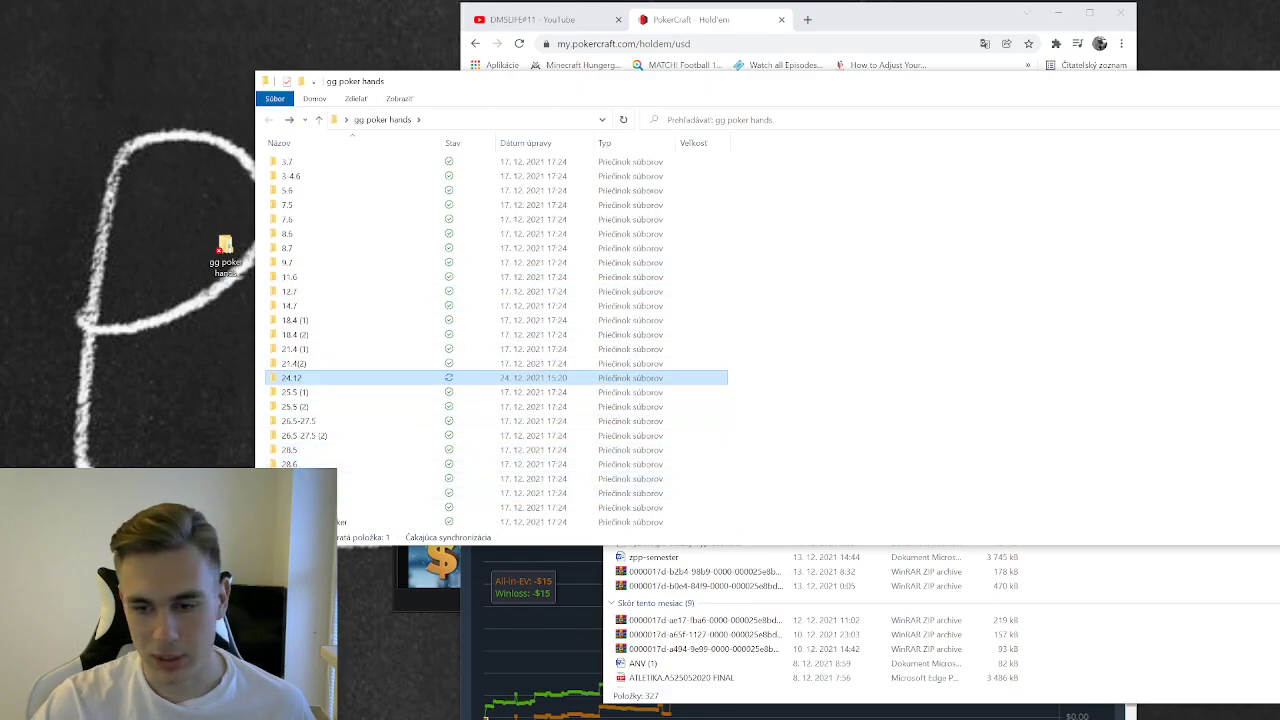
pyautogui.rightClick(790, 360)
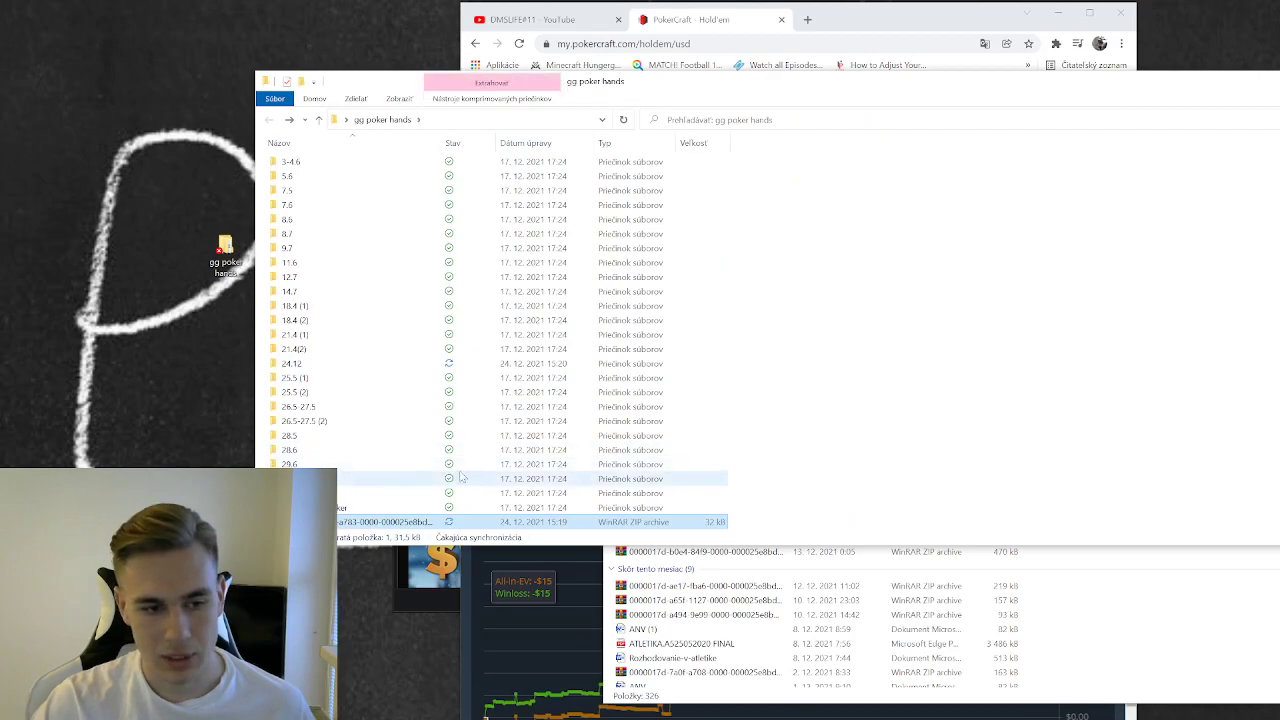
pyautogui.doubleClick(370, 521)
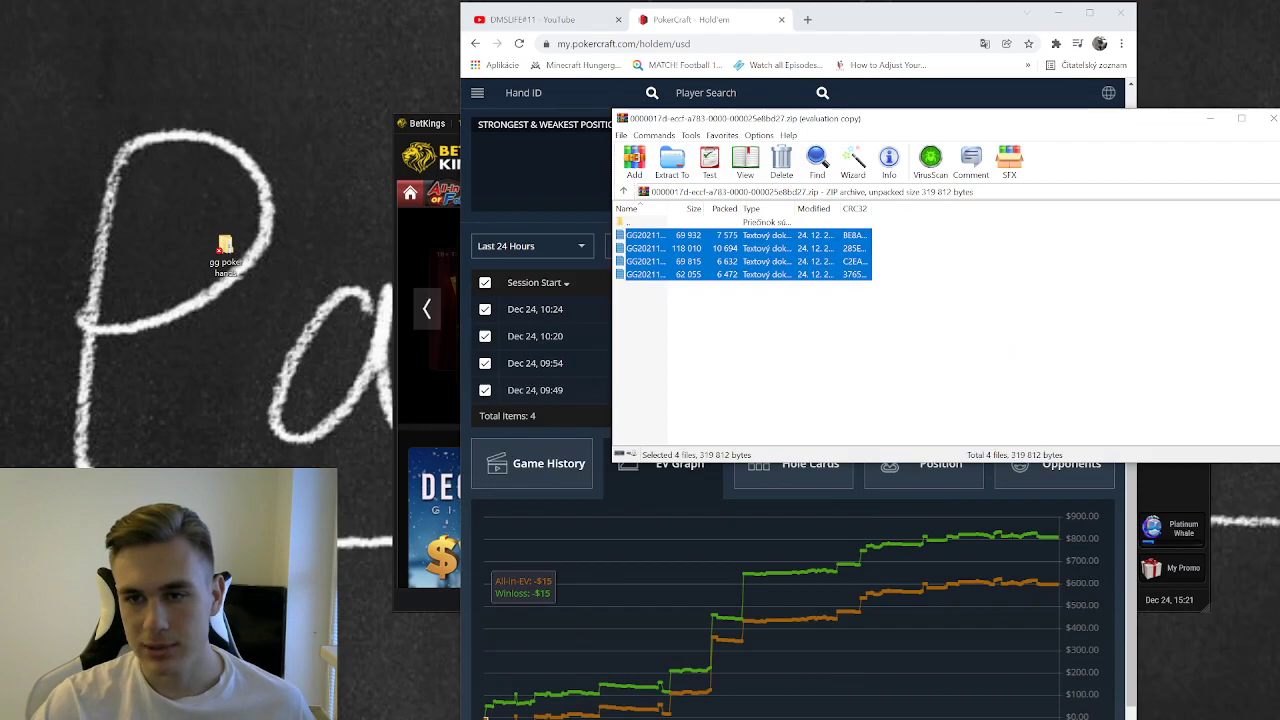
pyautogui.click(1272, 117)
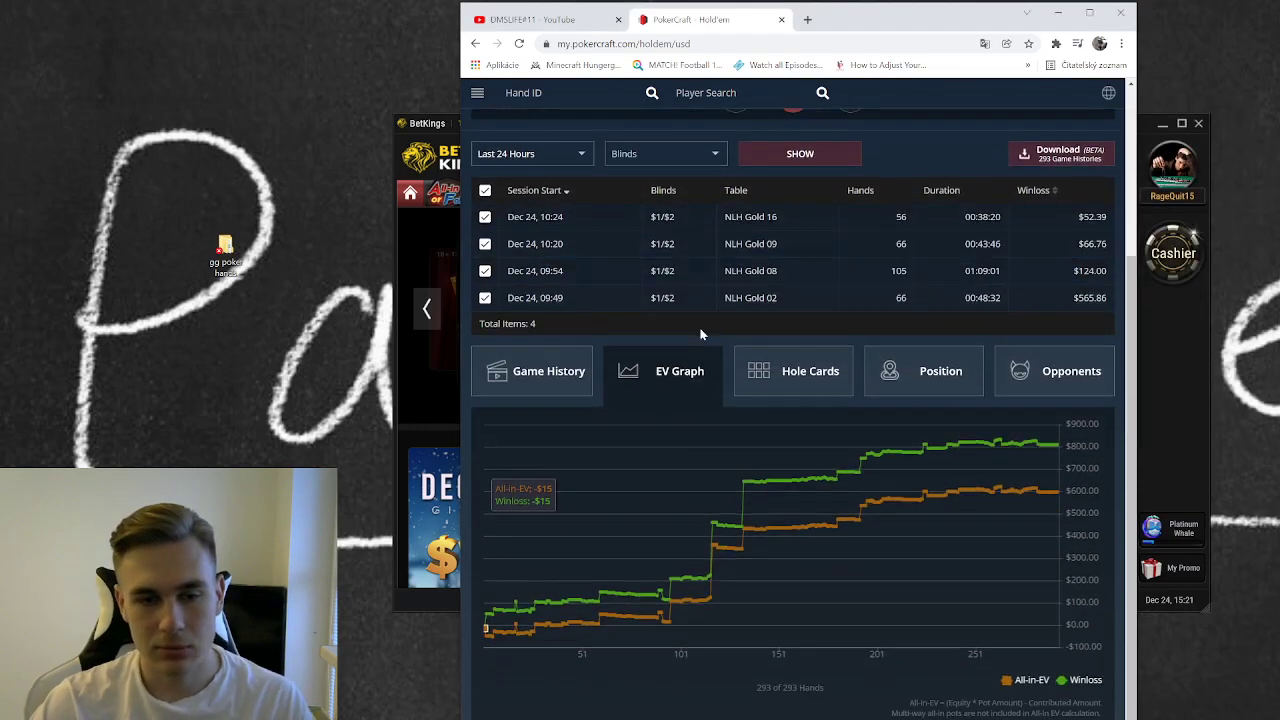
pyautogui.moveTo(1083, 455)
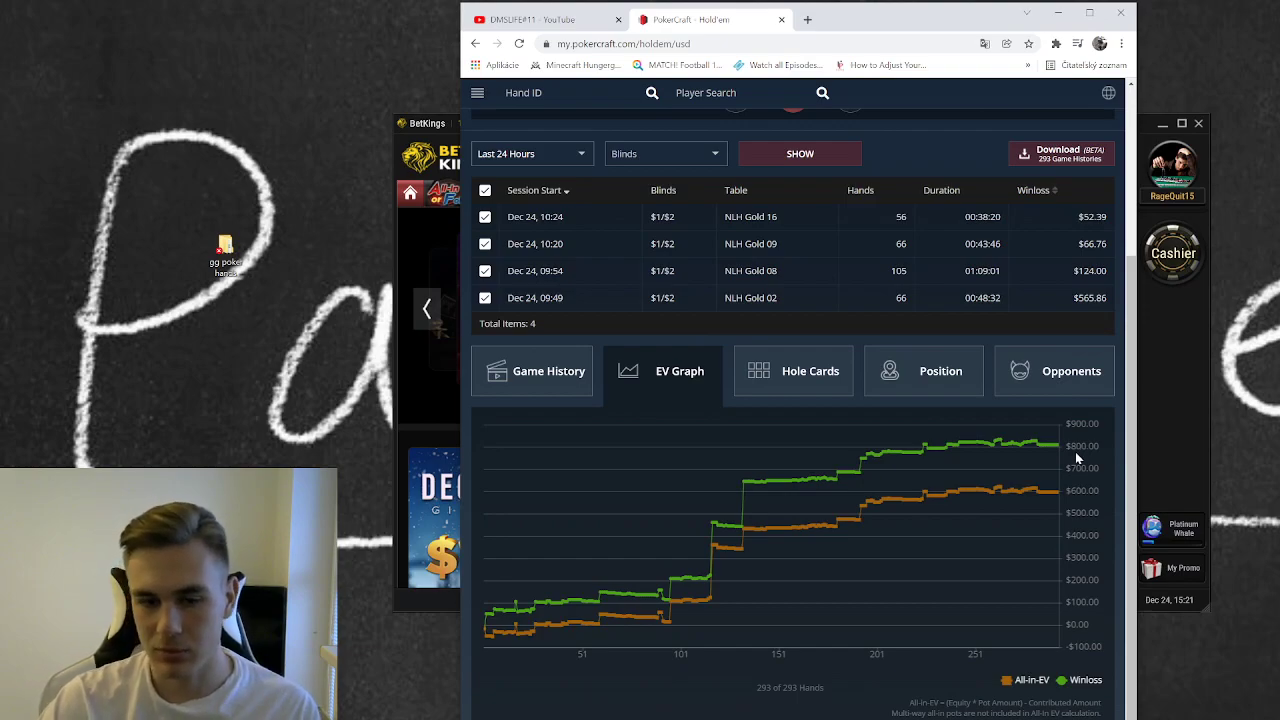
pyautogui.moveTo(1055, 445)
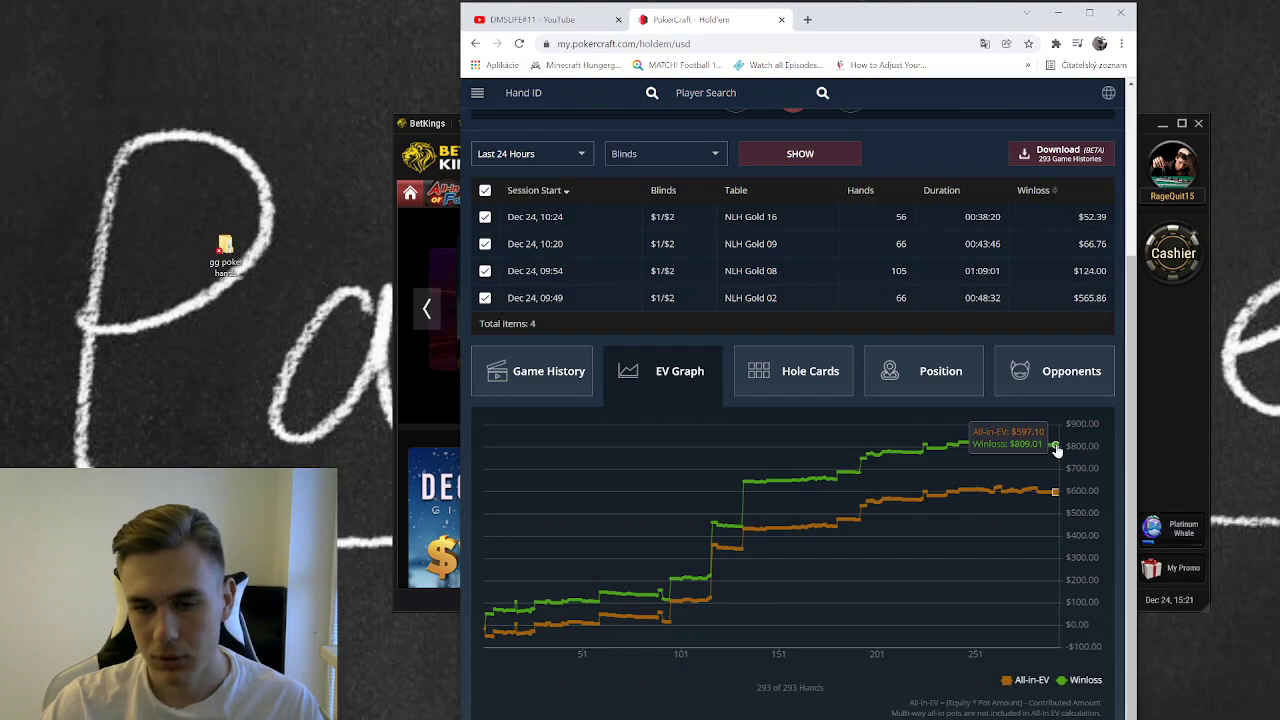
pyautogui.moveTo(1070, 451)
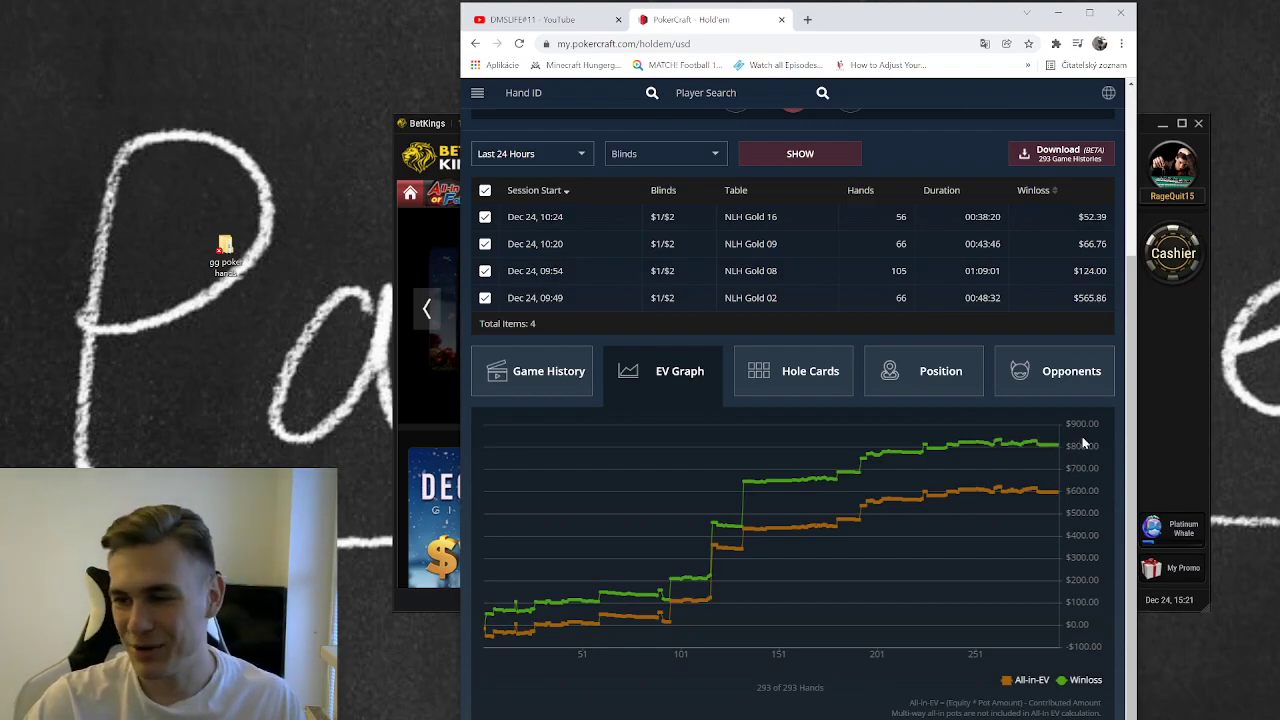
pyautogui.moveTo(1165, 414)
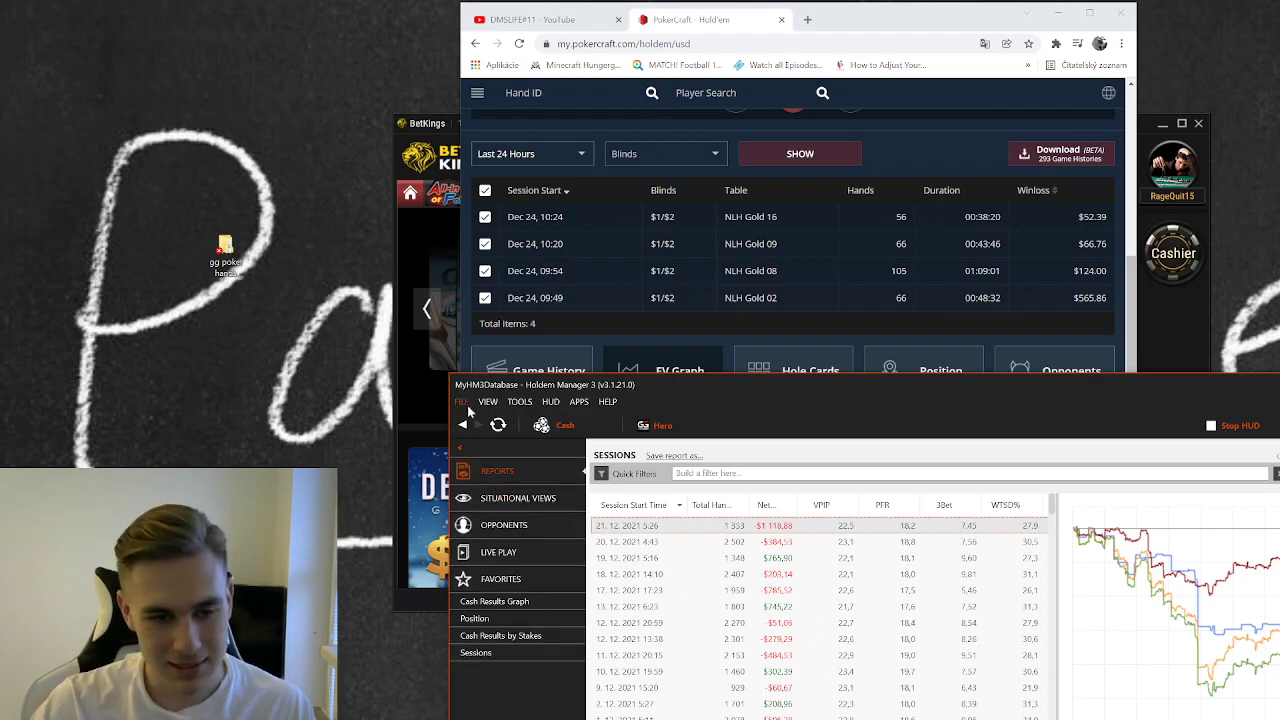
# Choose File > Import Folder... to open the Select Files to Import dialog.
pyautogui.click(461, 401)
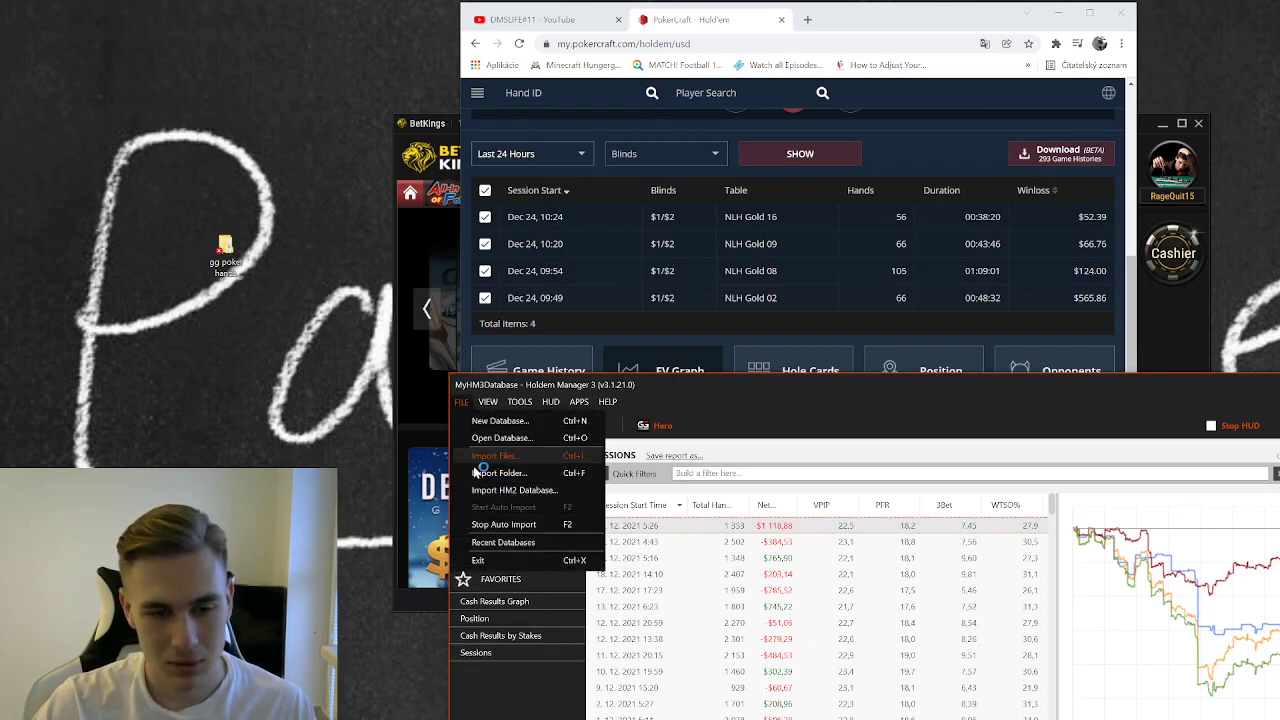
pyautogui.moveTo(500, 472)
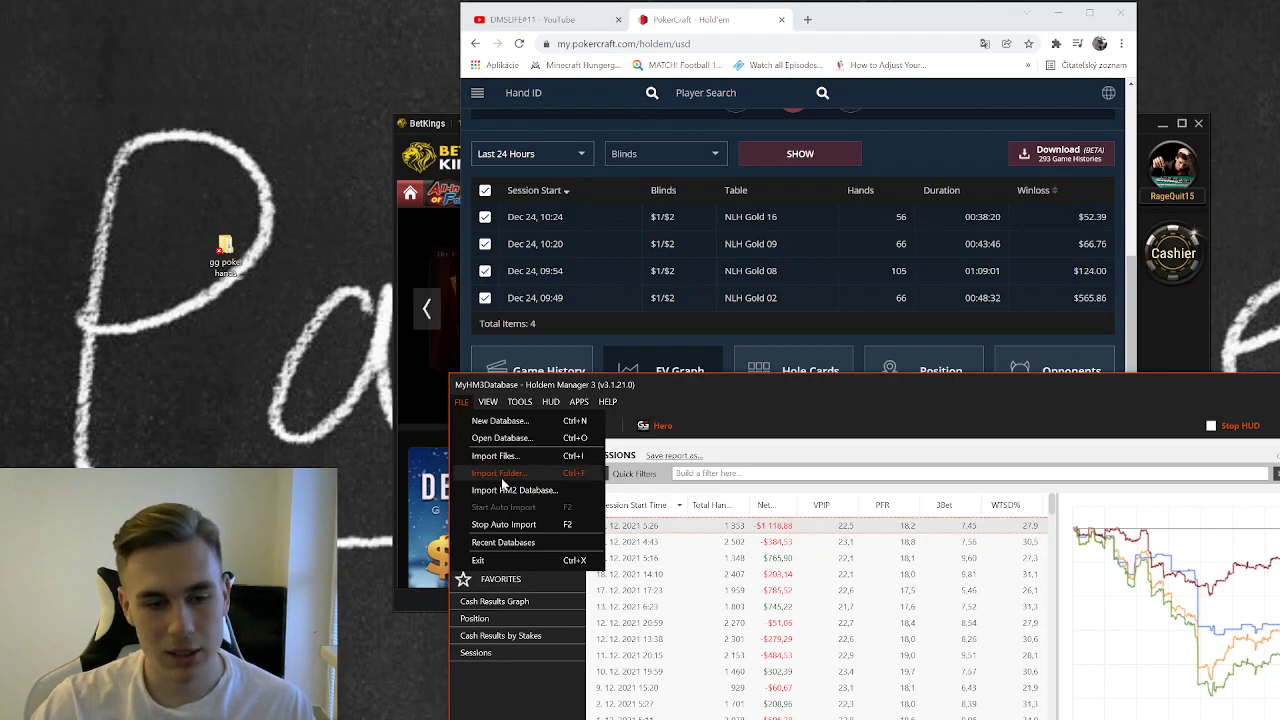
pyautogui.click(500, 472)
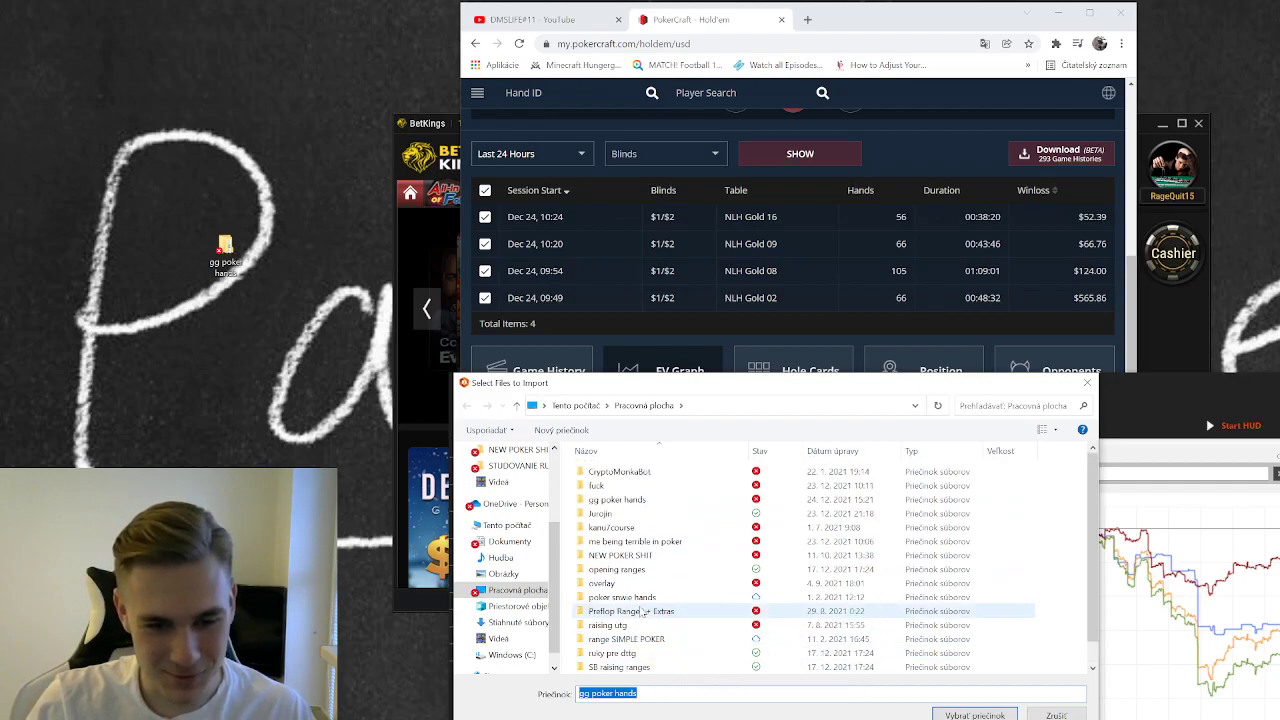
# Pick the desktop gg poker hands folder, importing the 293-hand $725.49 session.
pyautogui.click(597, 485)
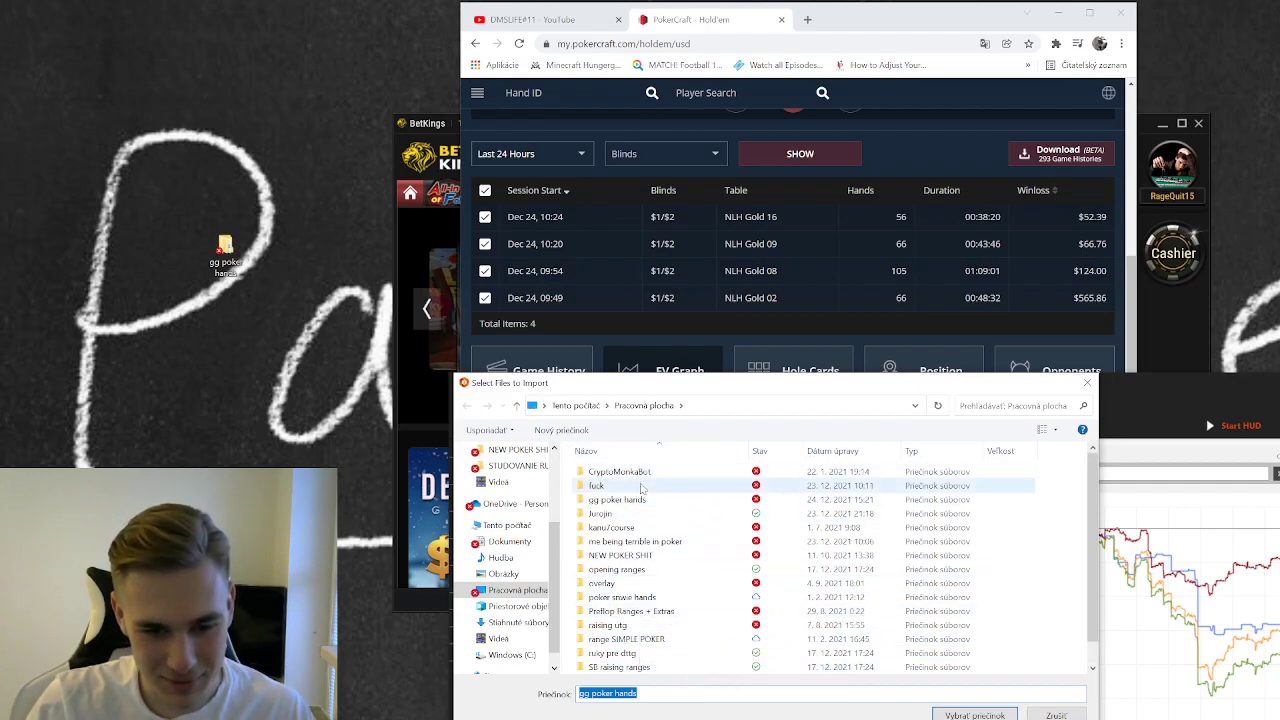
pyautogui.scroll(-3)
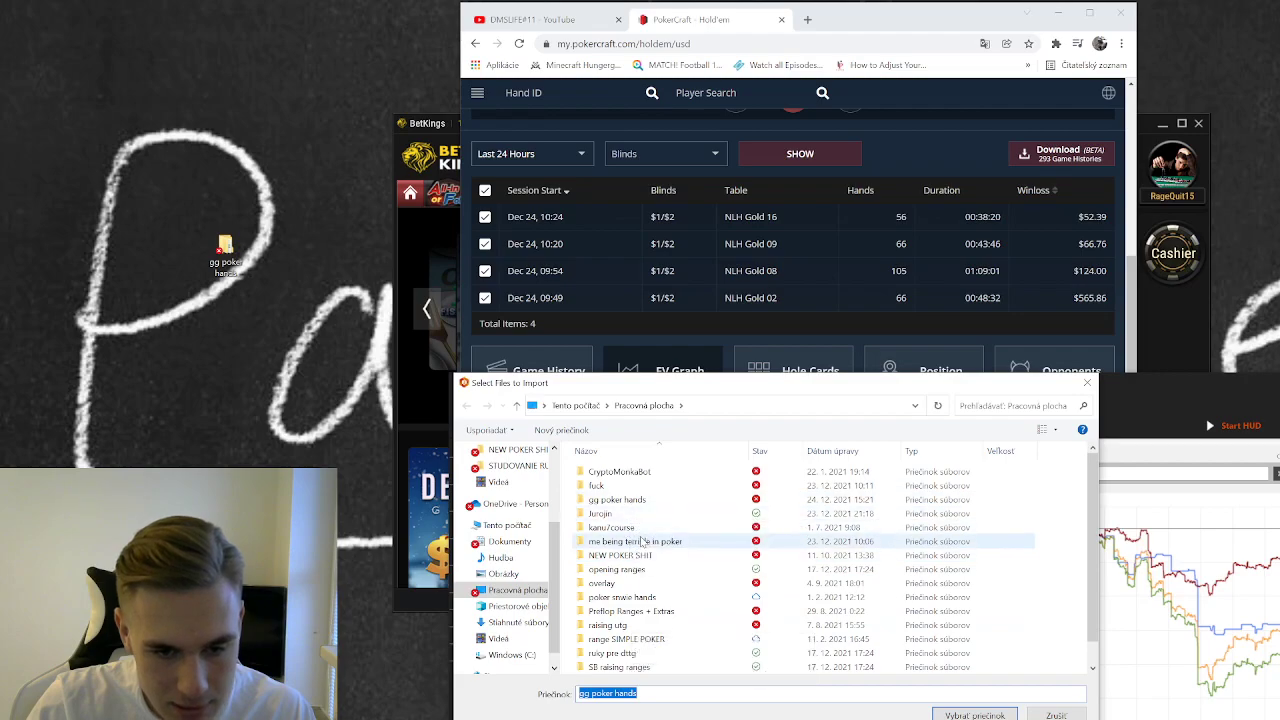
pyautogui.doubleClick(616, 499)
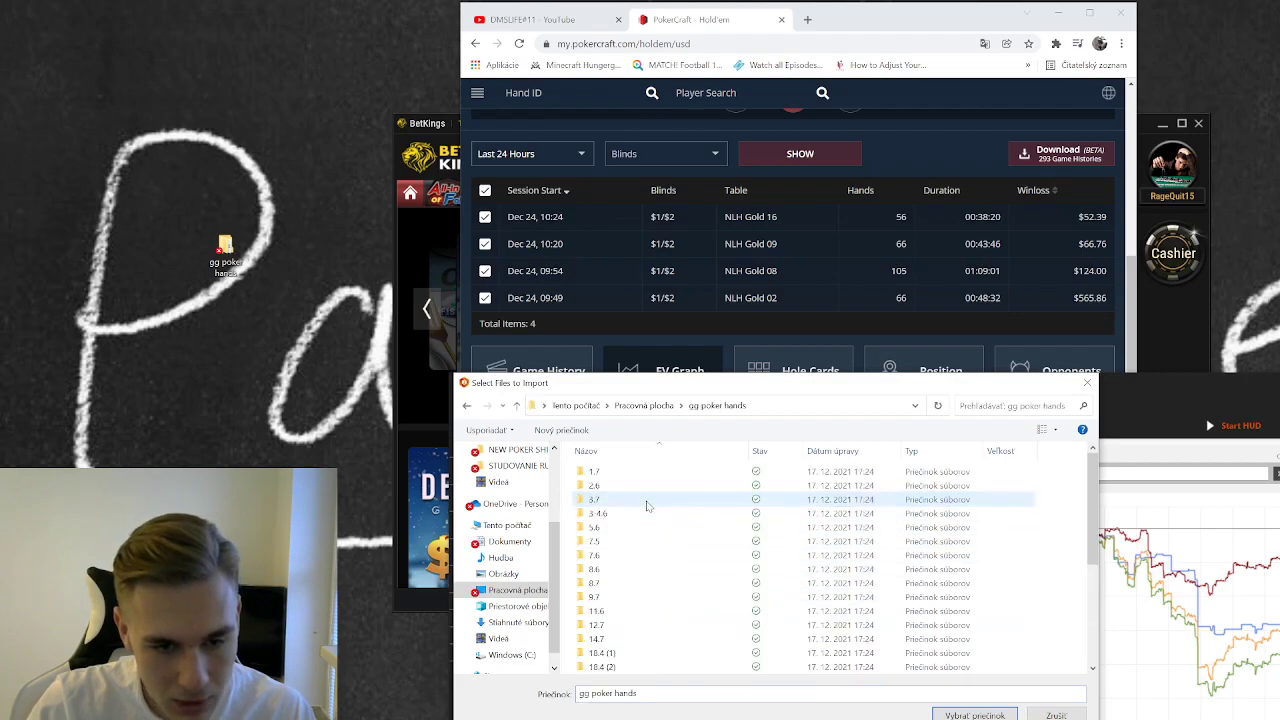
pyautogui.scroll(-3)
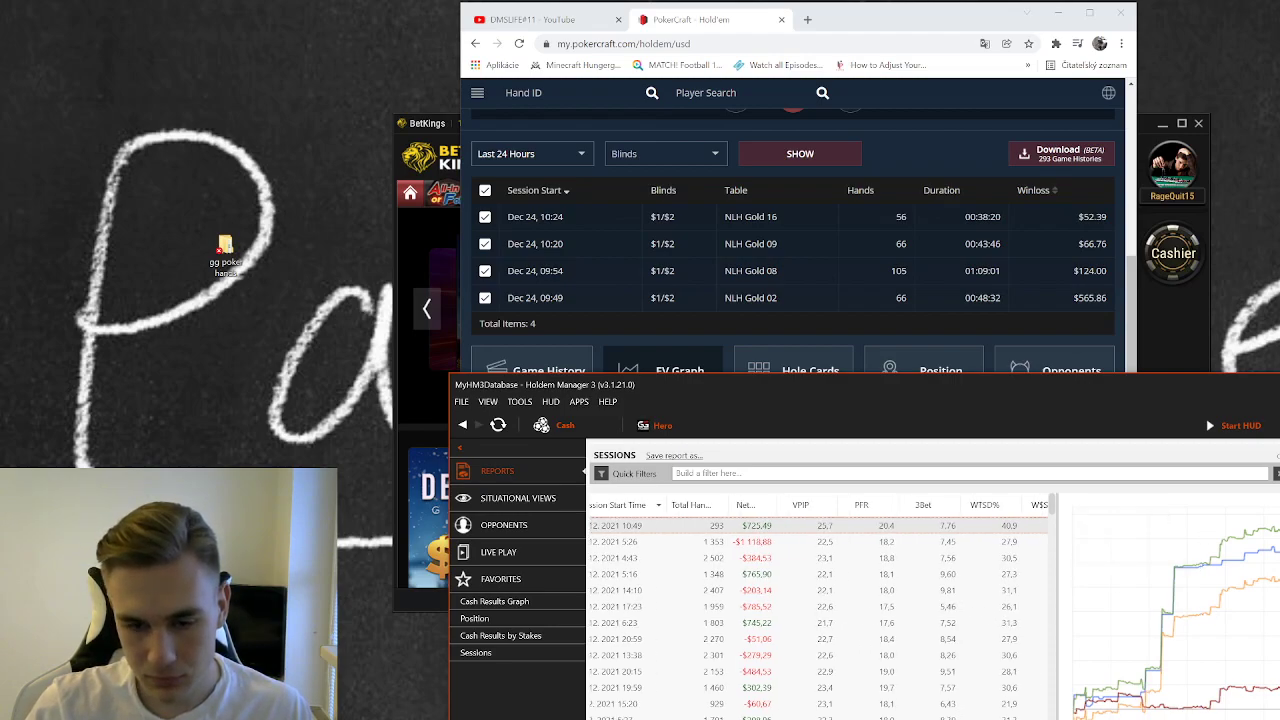
# Scroll the Sessions report right and replay today's first hand with Hero holding AJ.
pyautogui.hscroll(3)
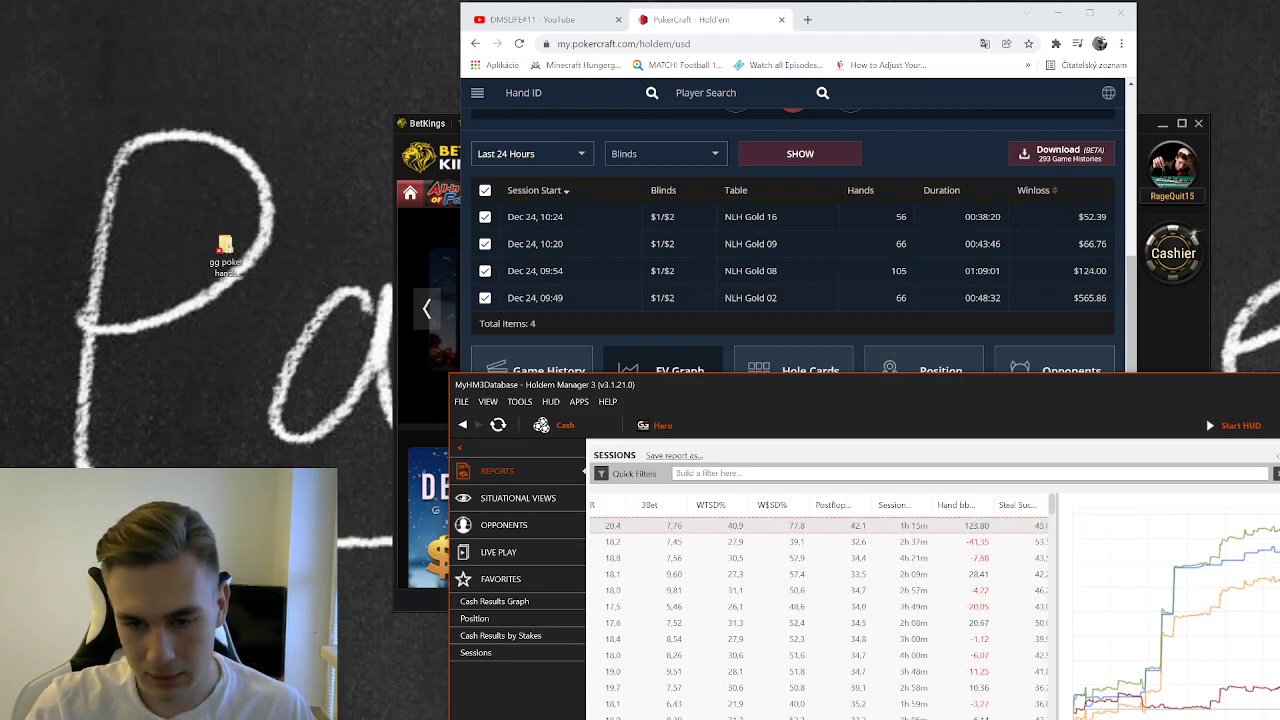
pyautogui.hscroll(3)
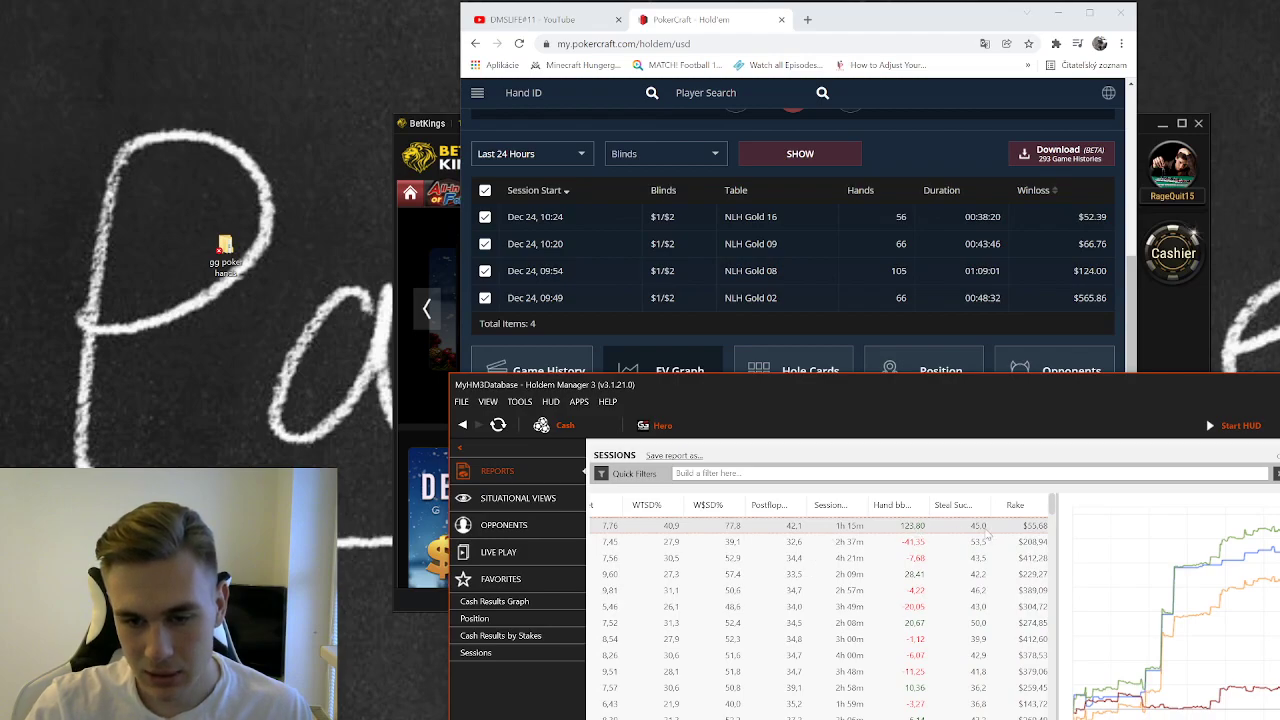
pyautogui.hscroll(3)
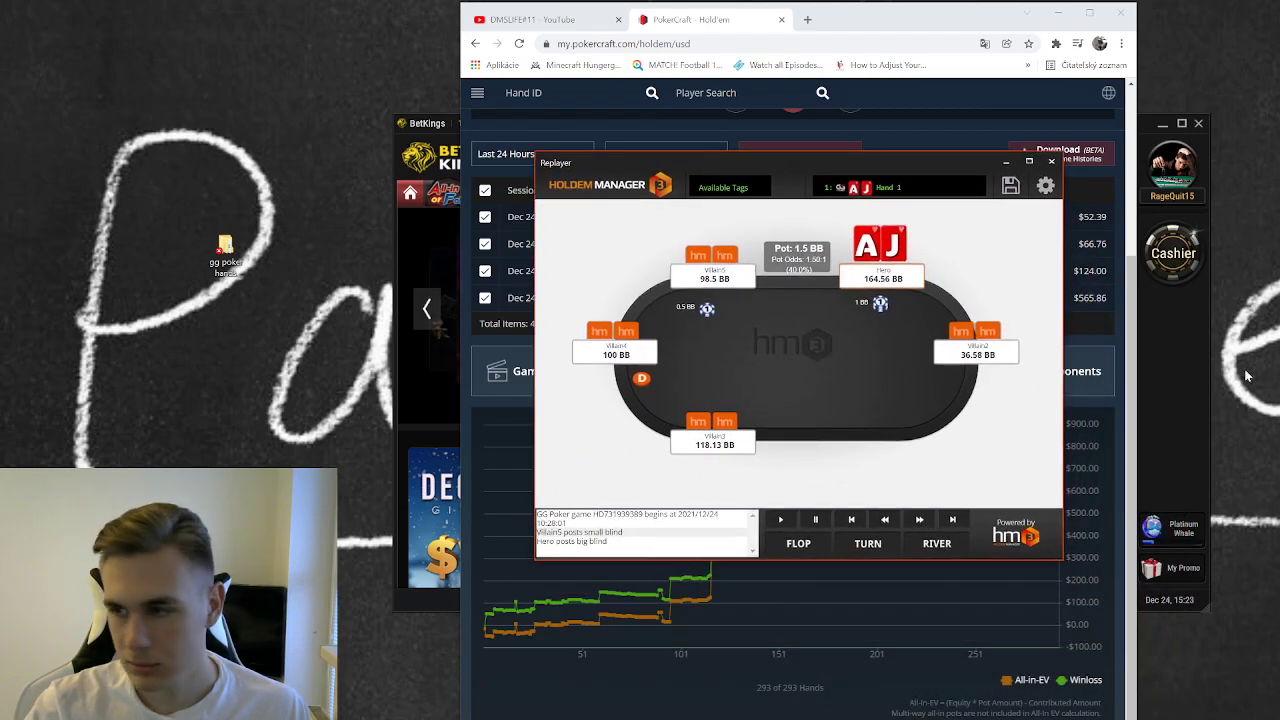
pyautogui.moveTo(1230, 562)
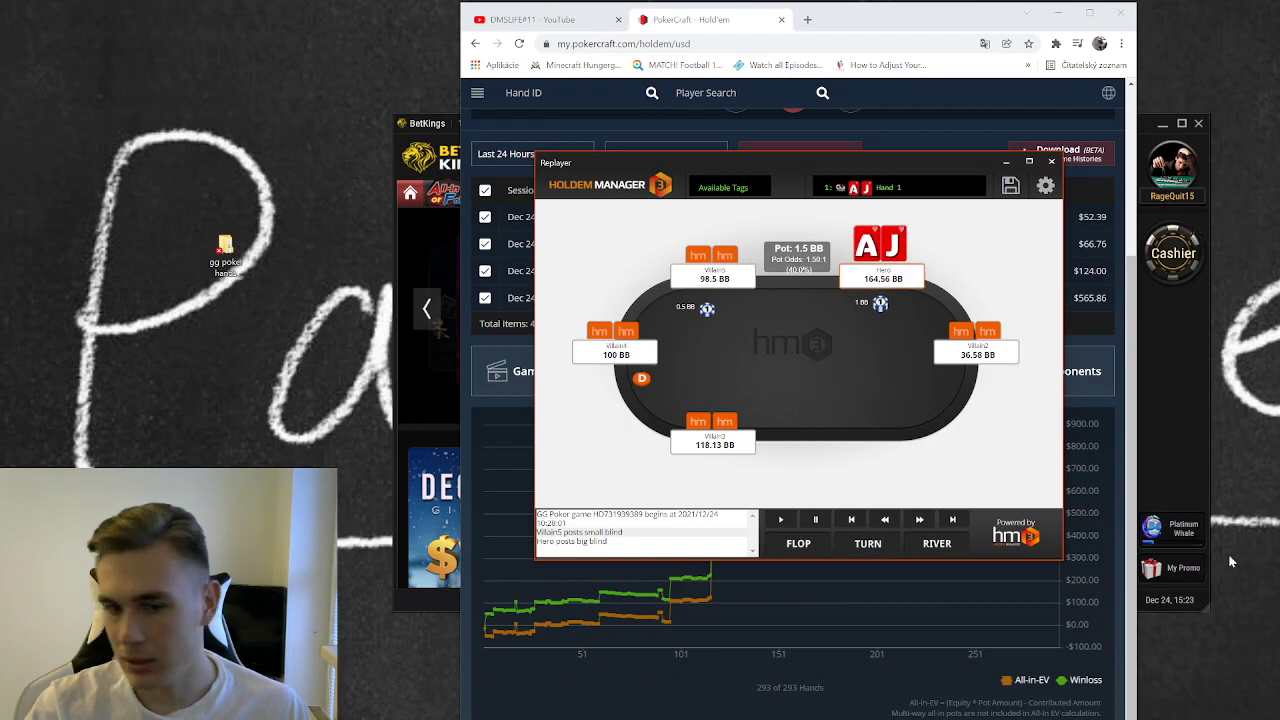
# Advance the replay to the preflop raise and folds, and set Mask Player Names to OFF.
pyautogui.click(918, 518)
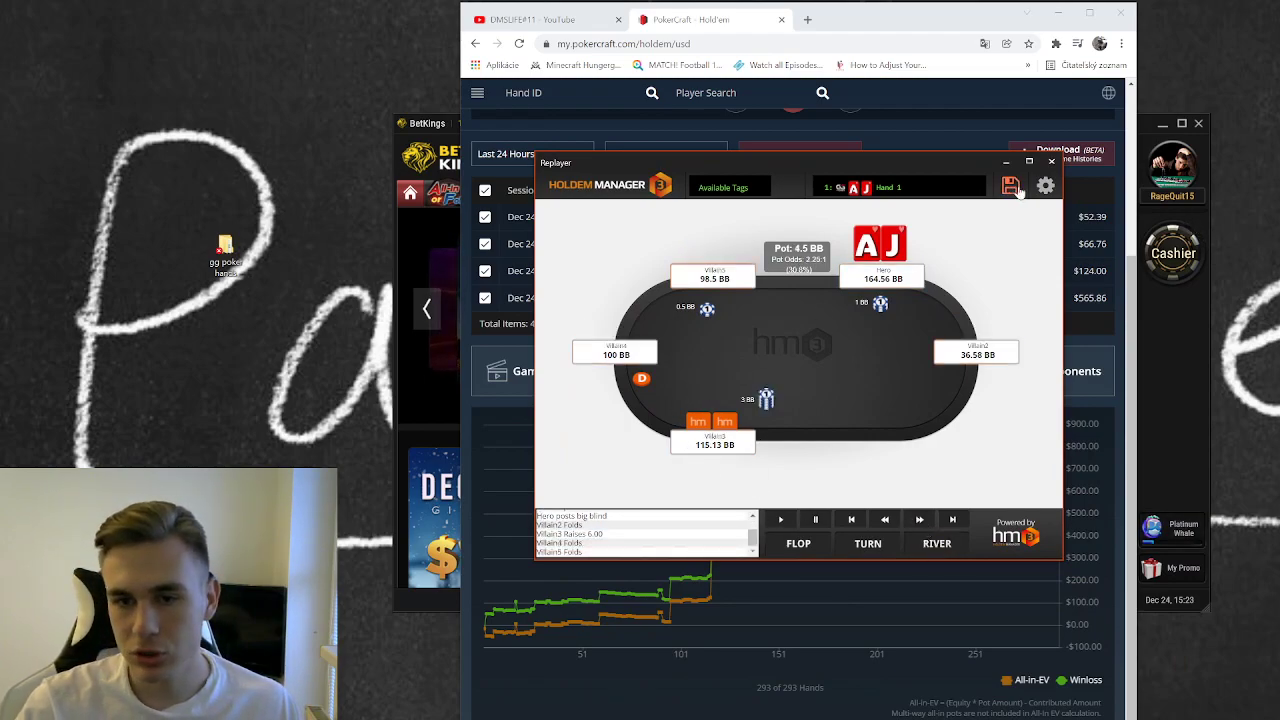
pyautogui.click(1044, 185)
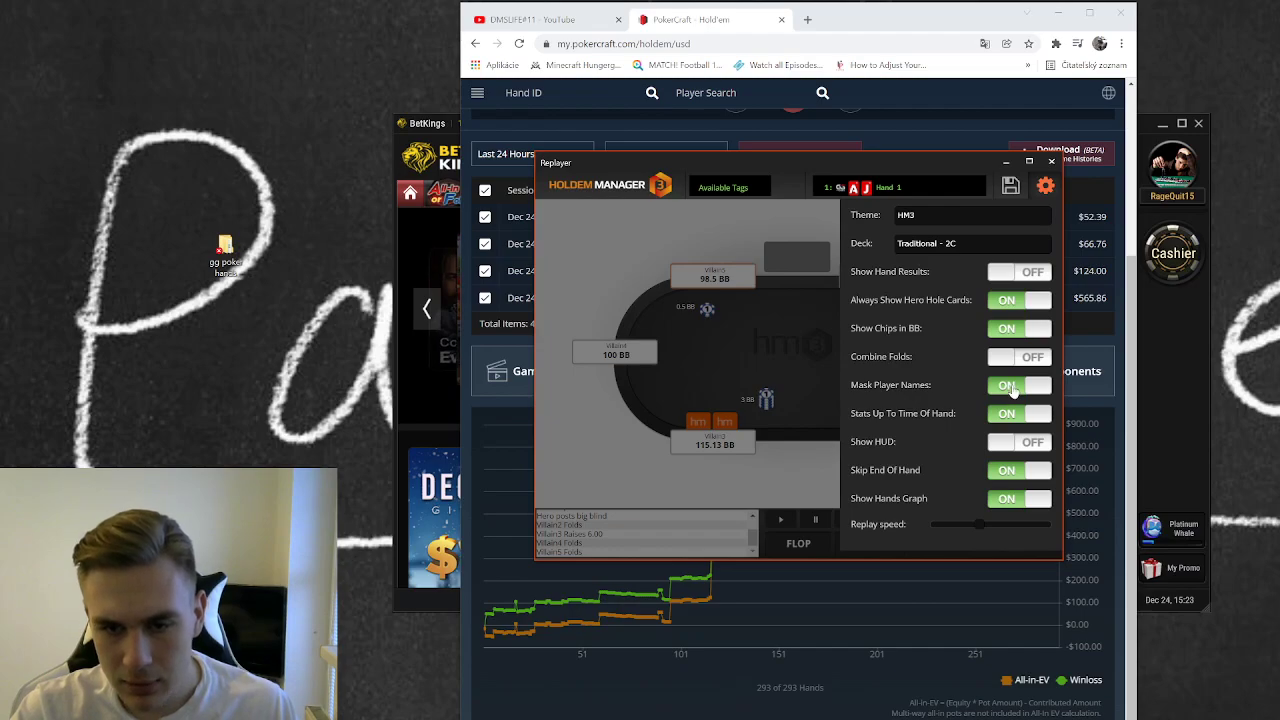
pyautogui.click(1018, 385)
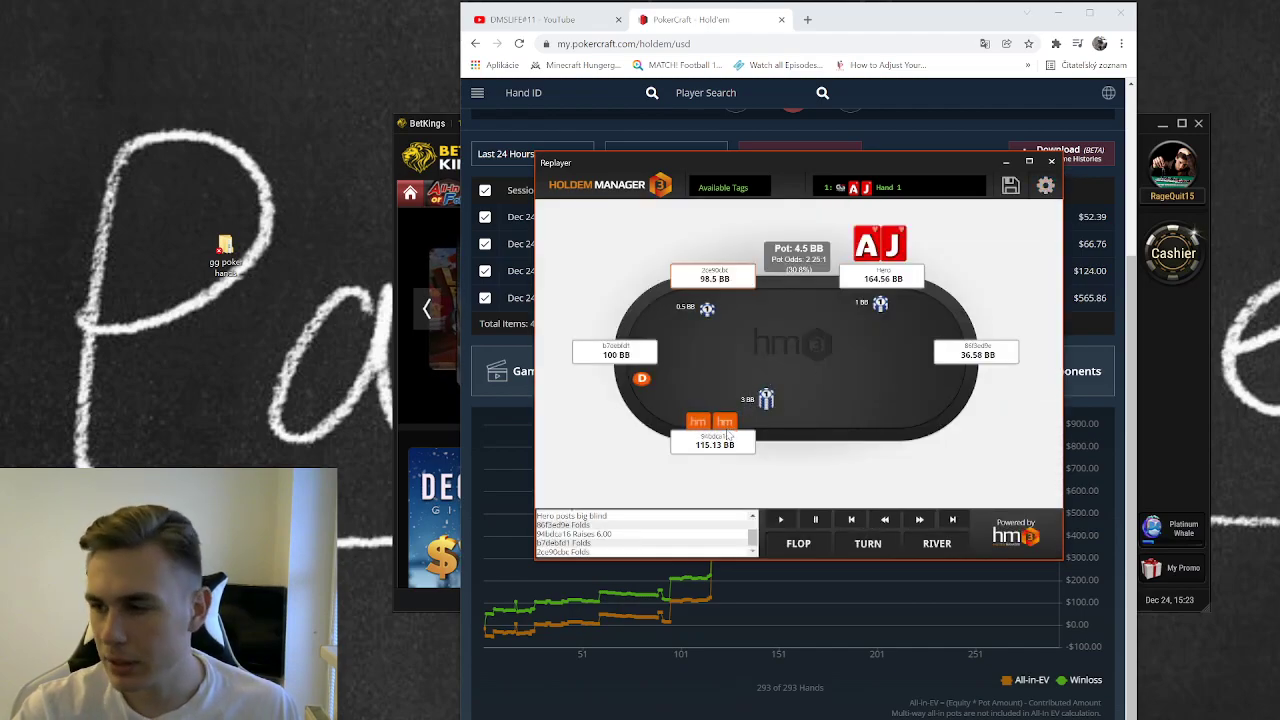
pyautogui.moveTo(780, 450)
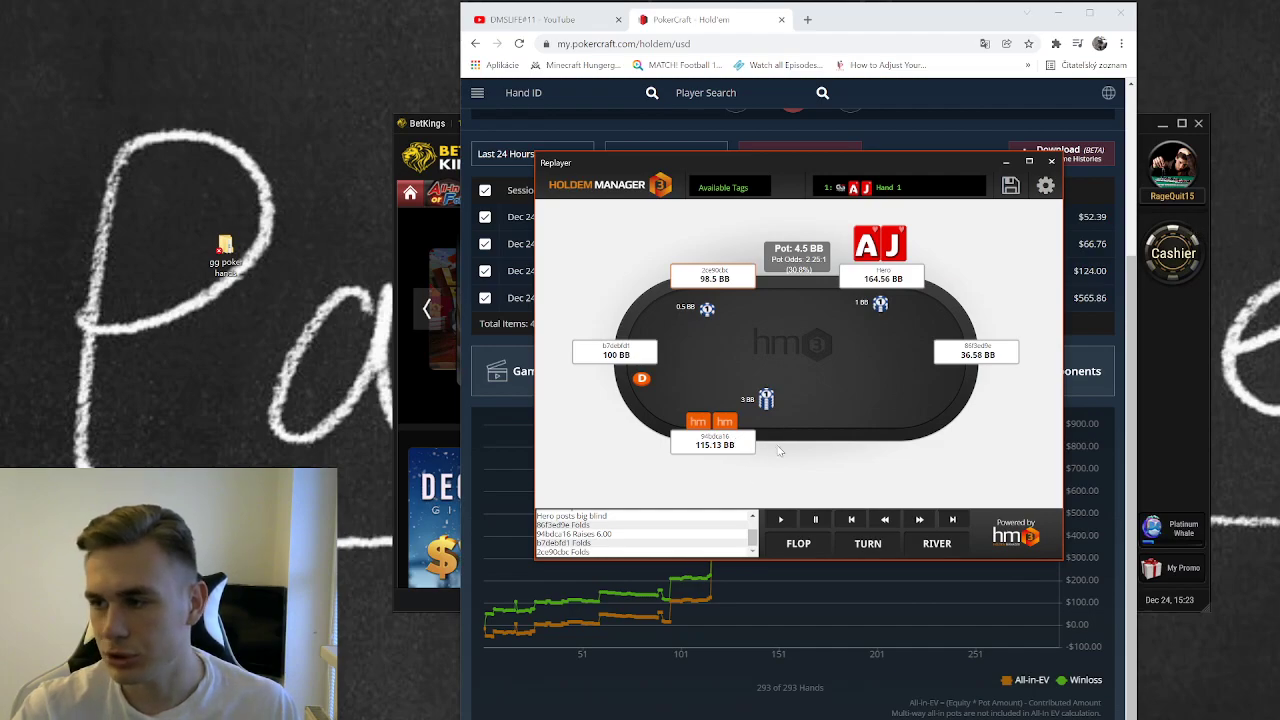
# Step through the reraise, flop, turn and river to showdown revealing QQ, then minimize the replayer.
pyautogui.click(919, 519)
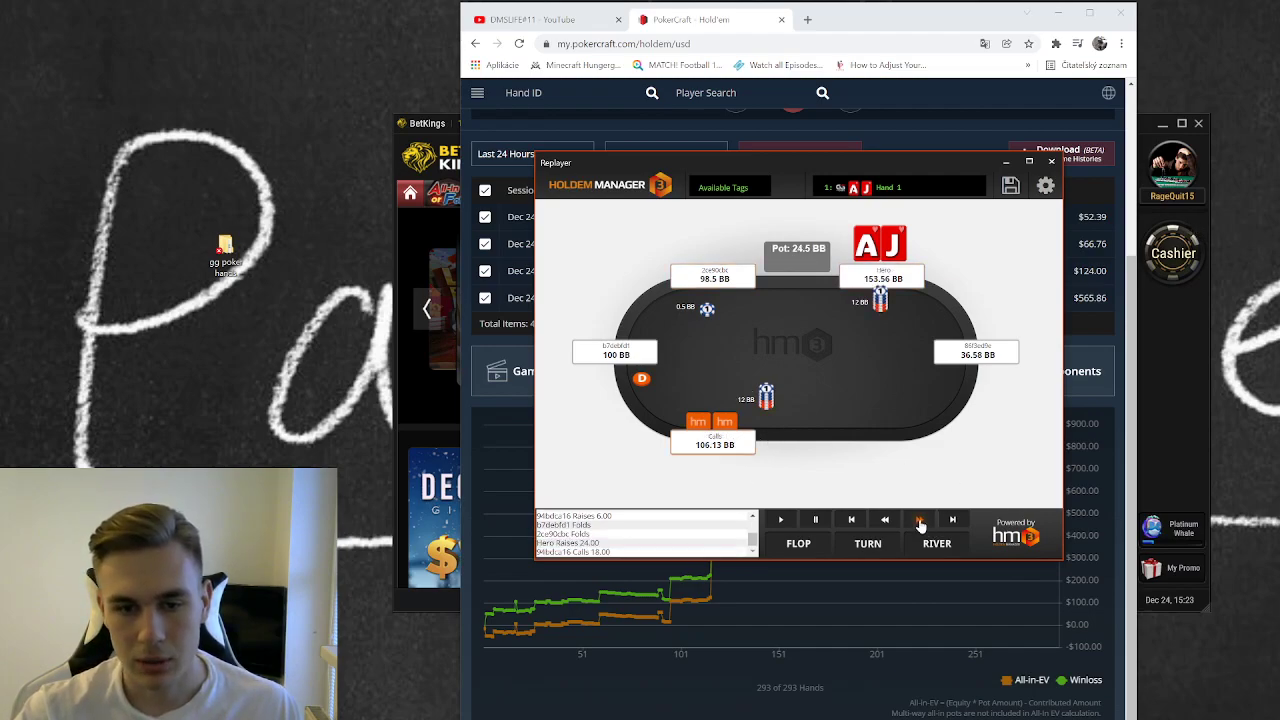
pyautogui.click(920, 519)
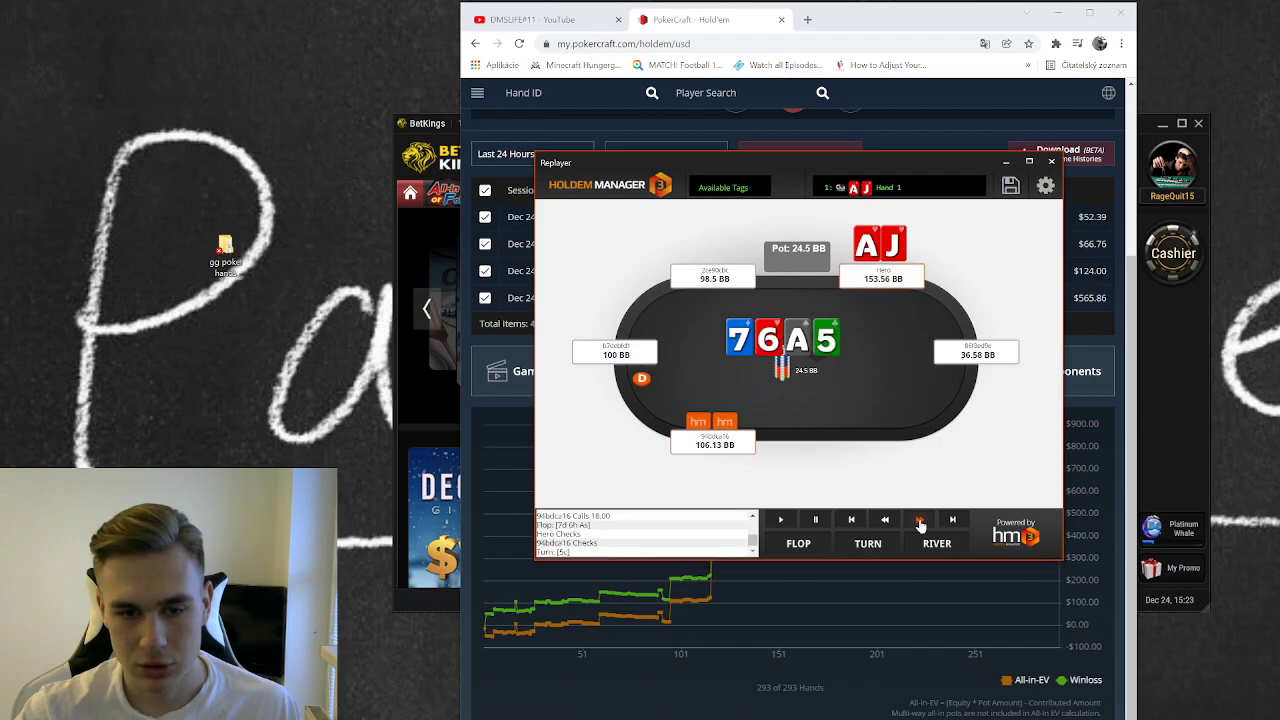
pyautogui.click(920, 519)
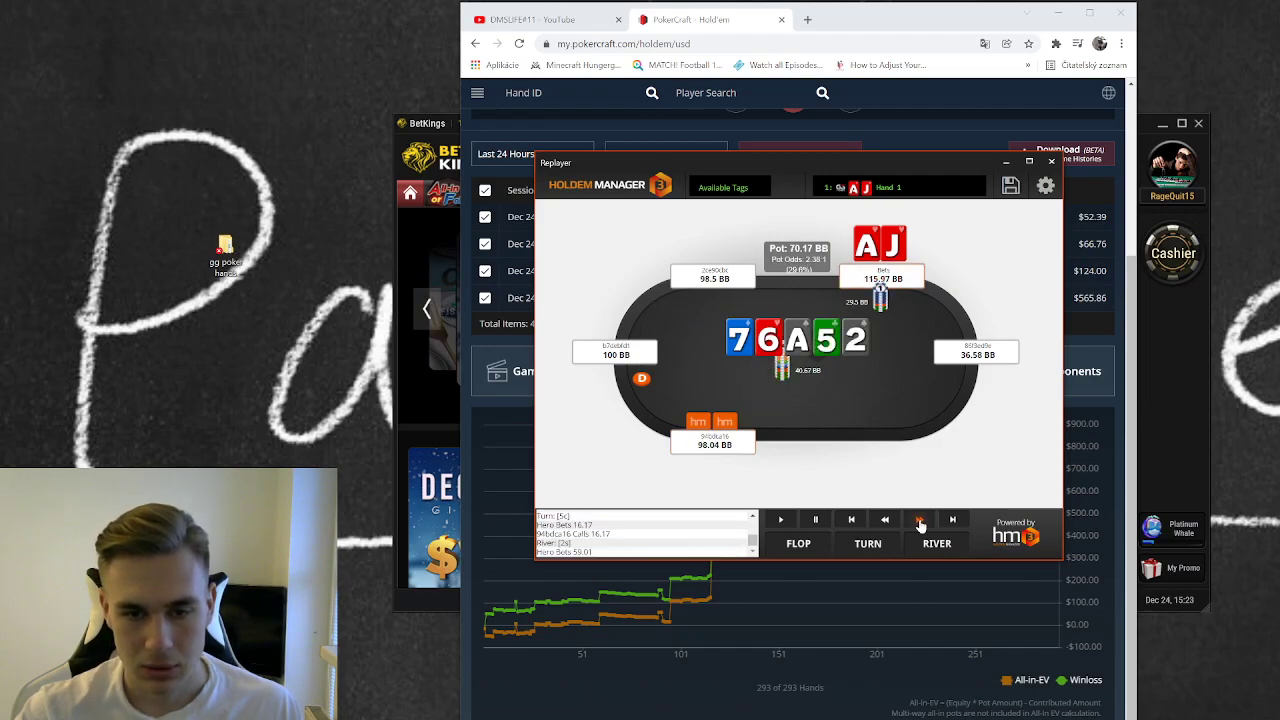
pyautogui.click(920, 519)
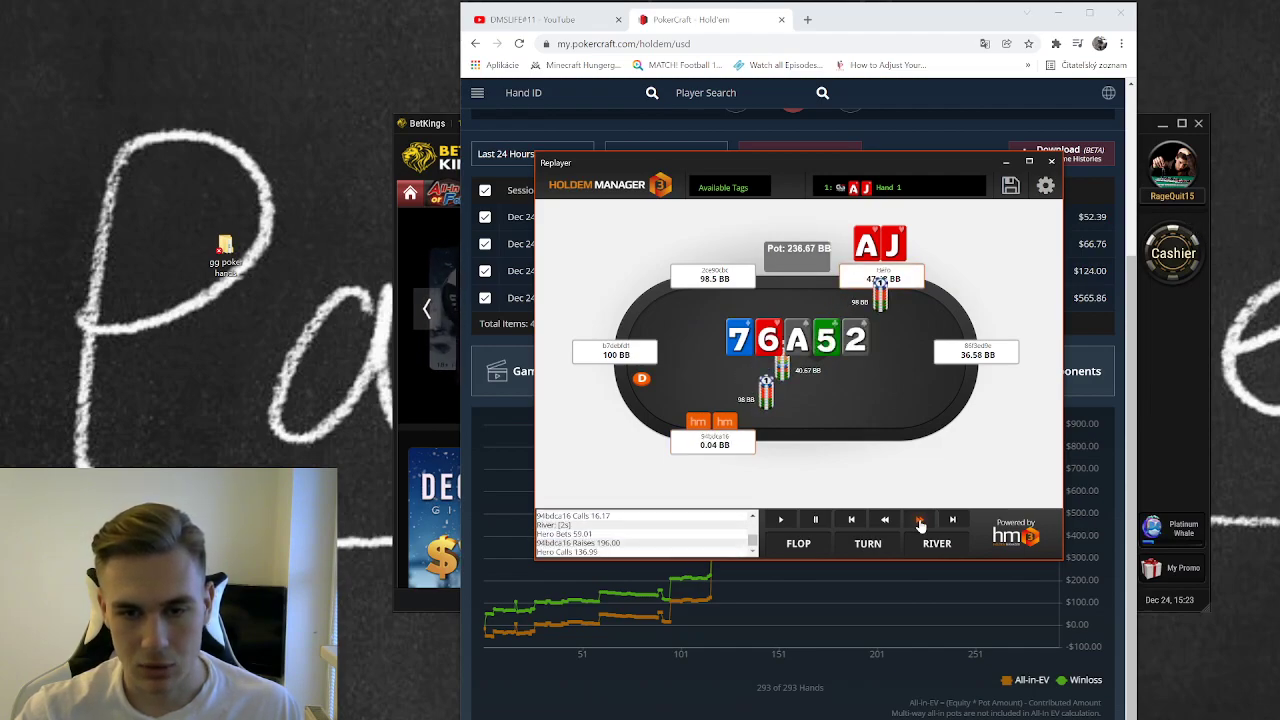
pyautogui.click(919, 519)
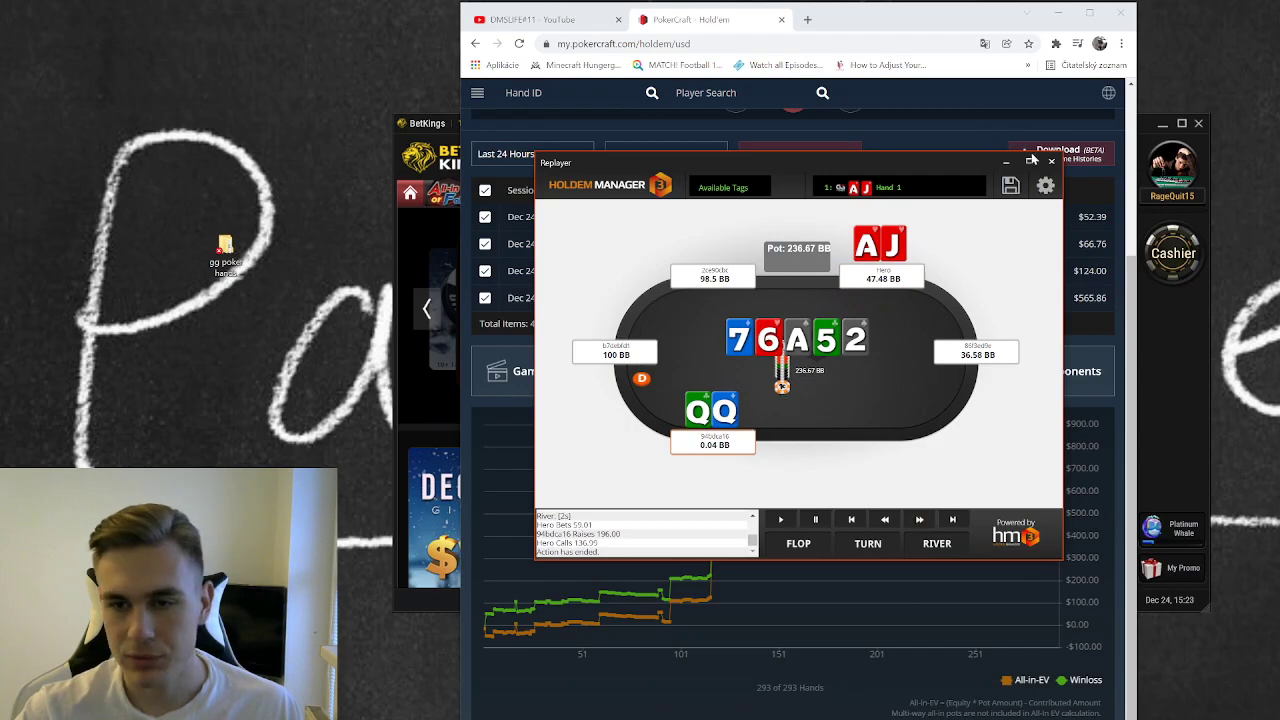
pyautogui.moveTo(1028, 162)
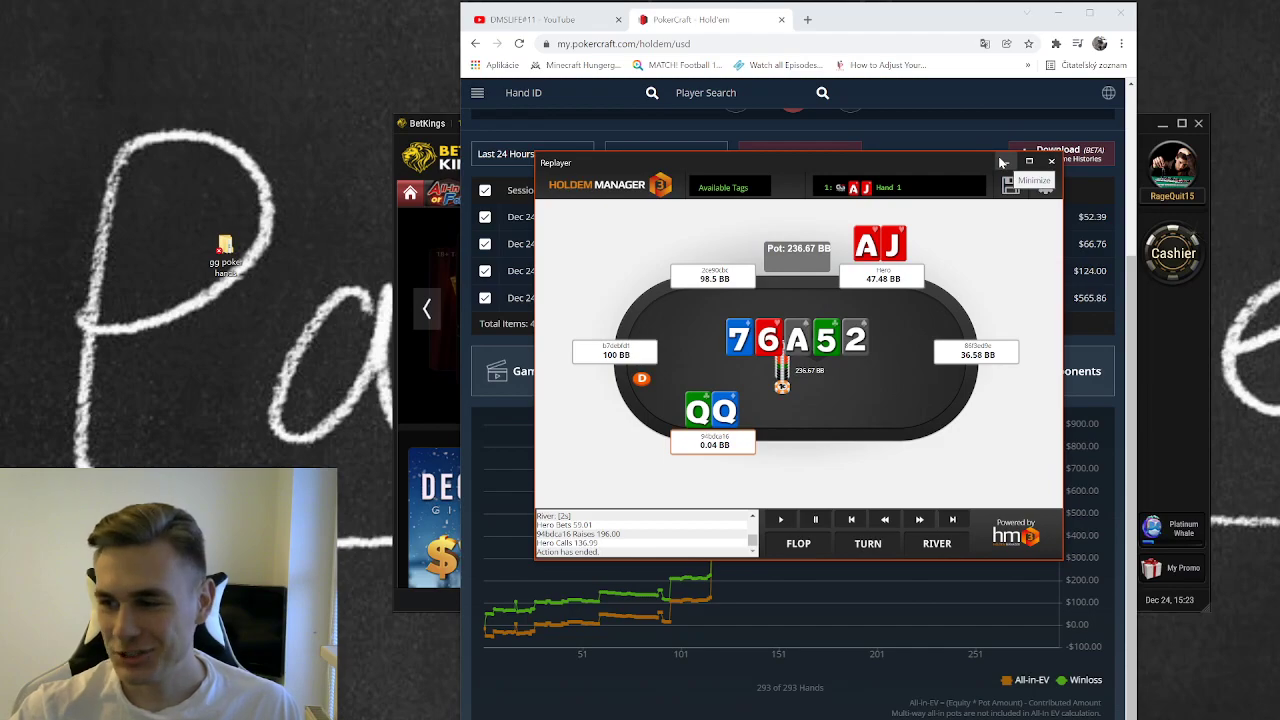
pyautogui.click(1051, 162)
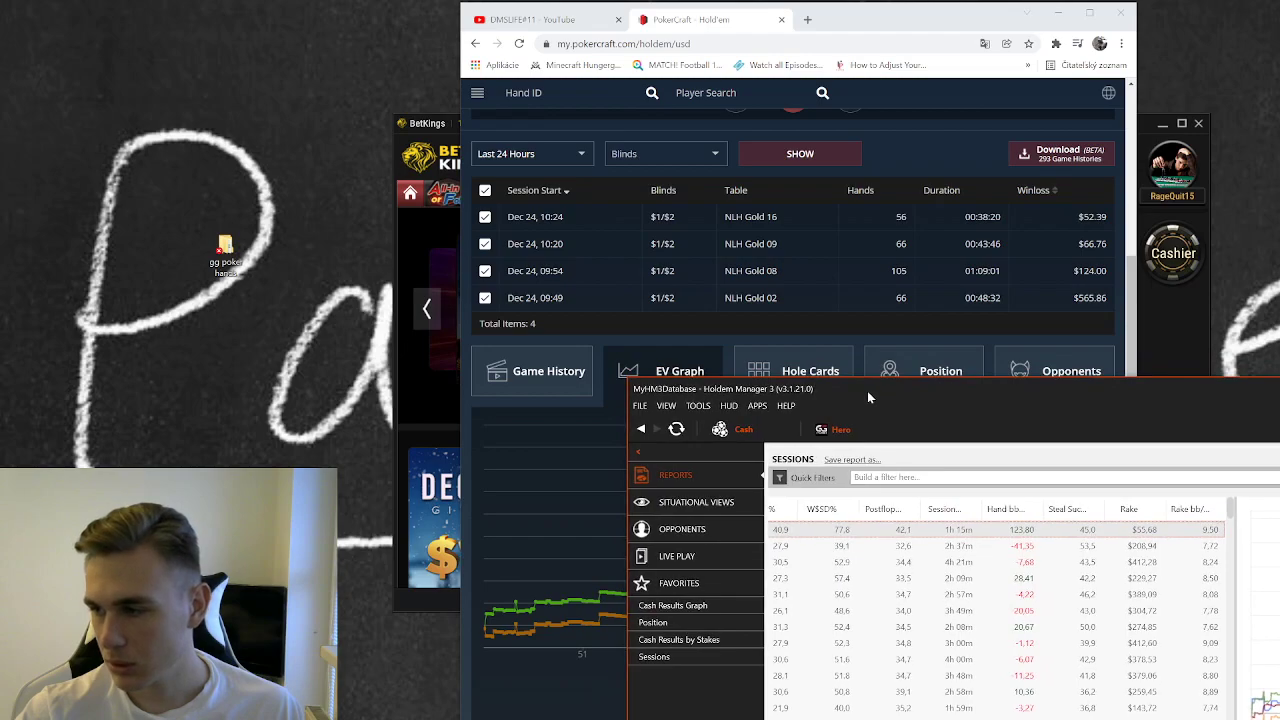
pyautogui.click(640, 405)
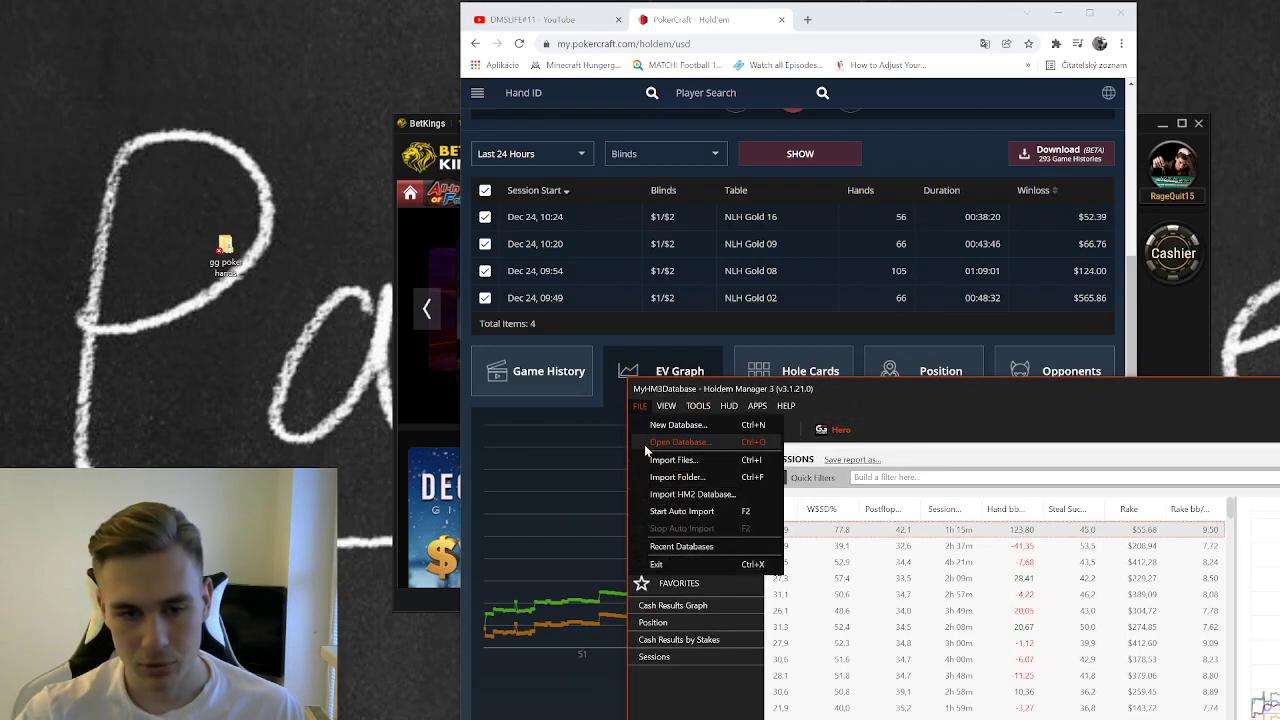
pyautogui.moveTo(678, 477)
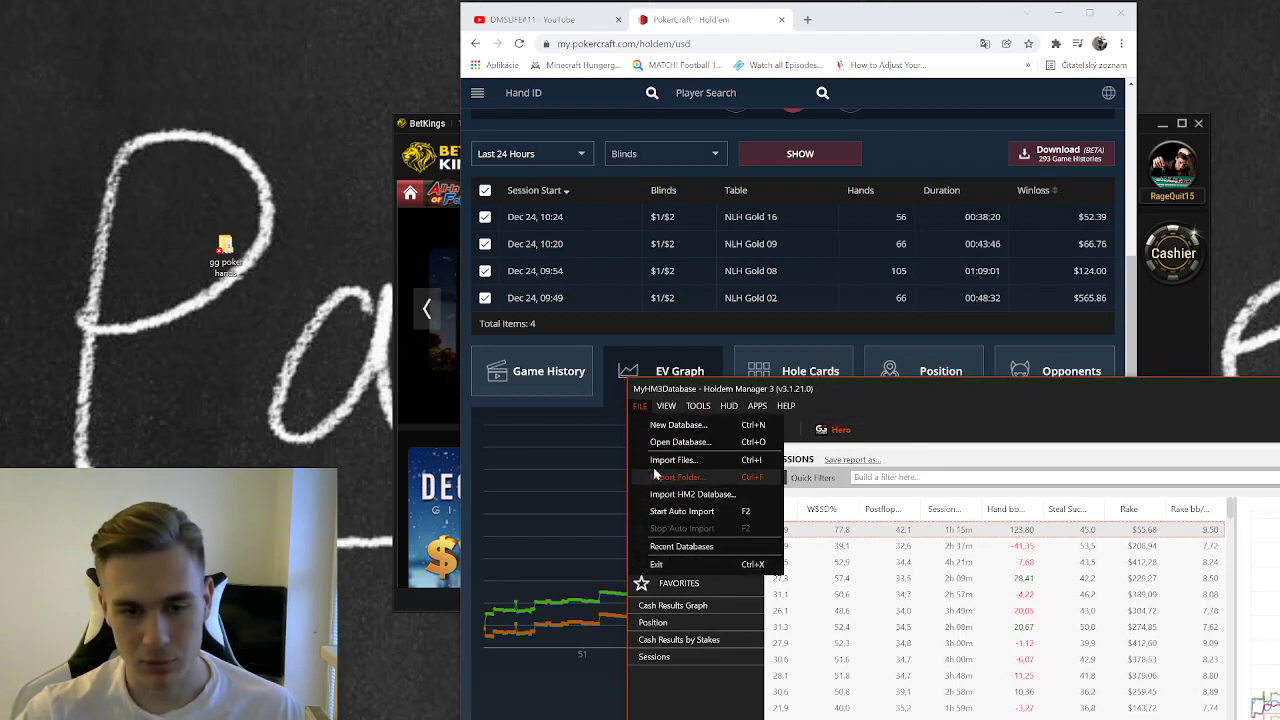
pyautogui.click(674, 460)
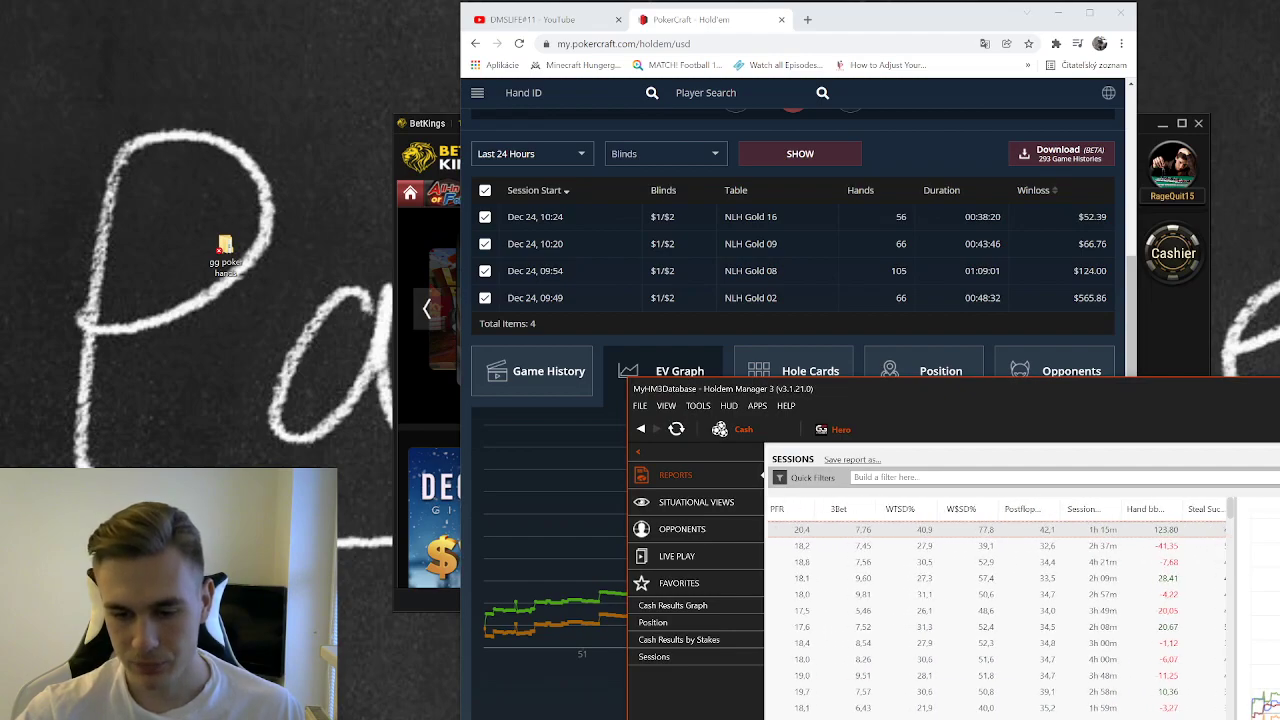
# Scroll the Sessions report left to show Session Start Time, Total Hands and Net Won columns.
pyautogui.click(654, 656)
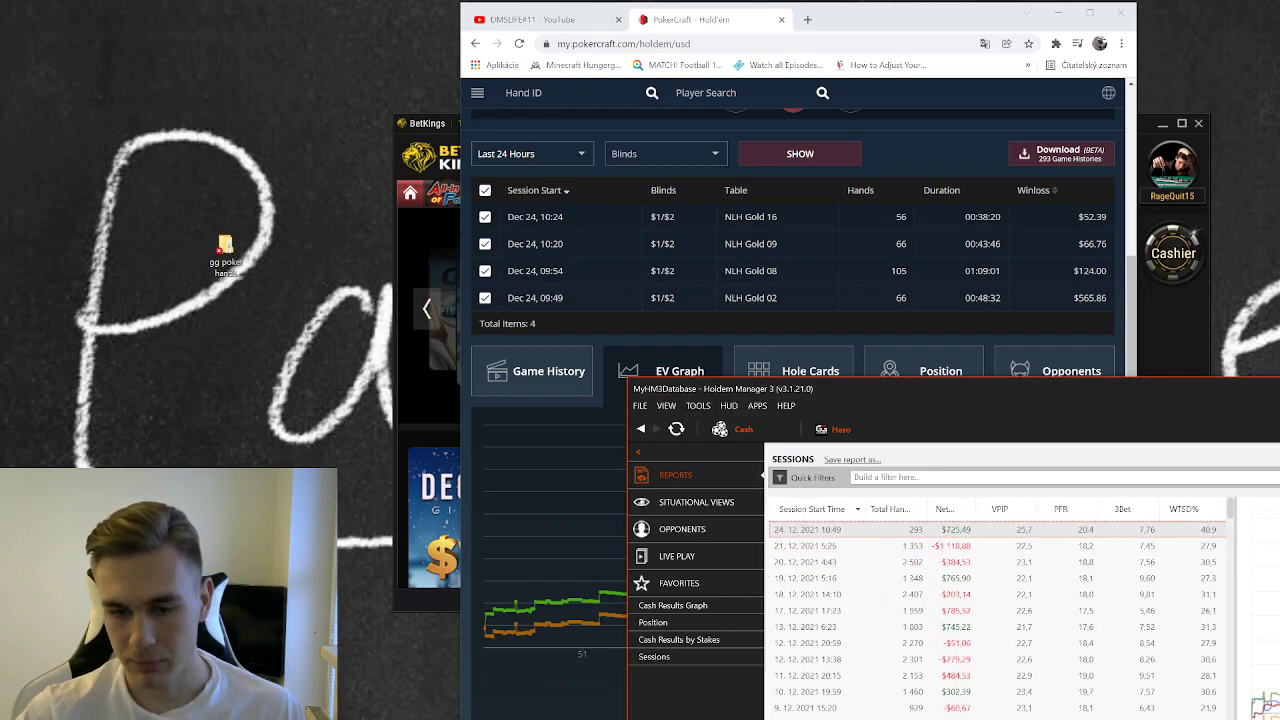
pyautogui.moveTo(1000, 509)
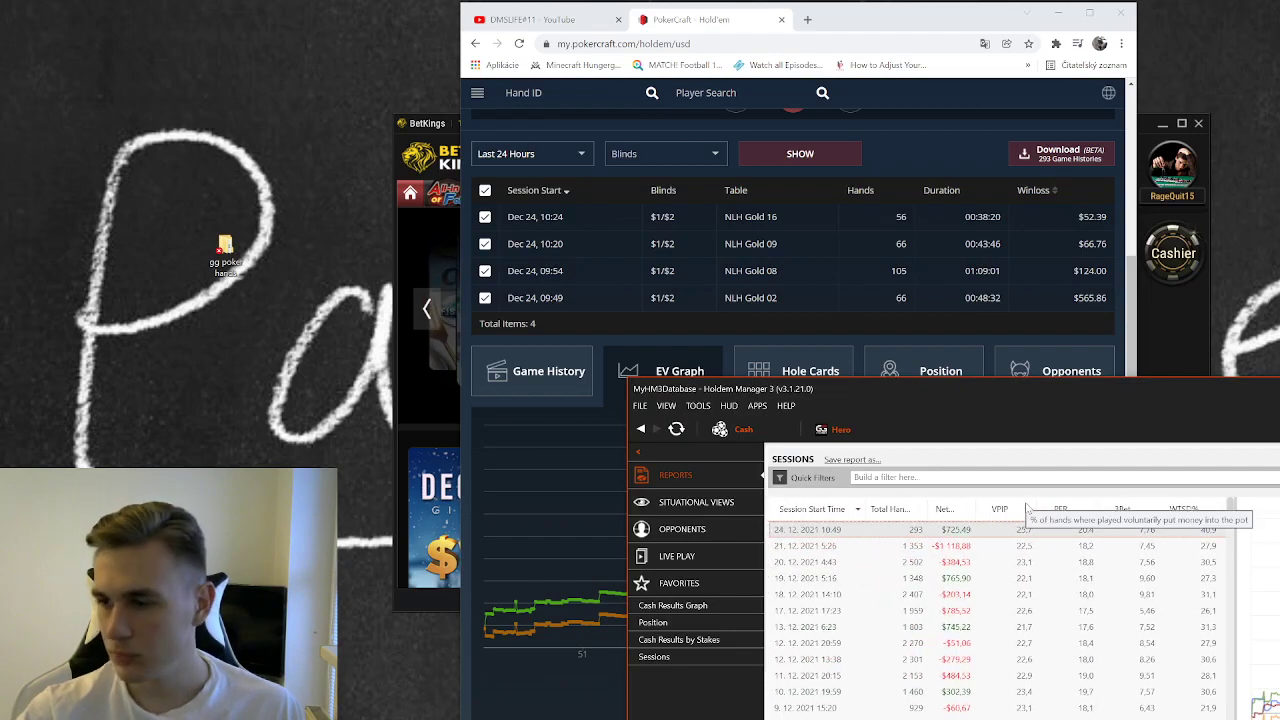
pyautogui.moveTo(996, 422)
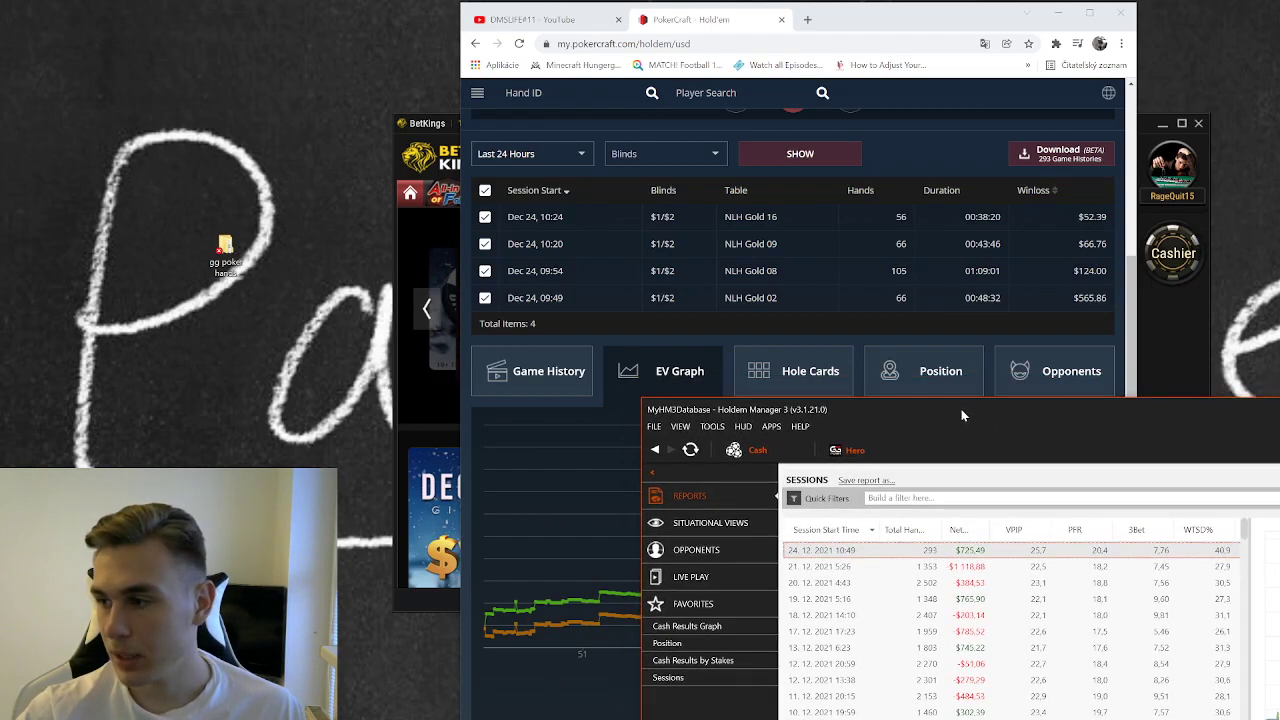
pyautogui.moveTo(974, 414)
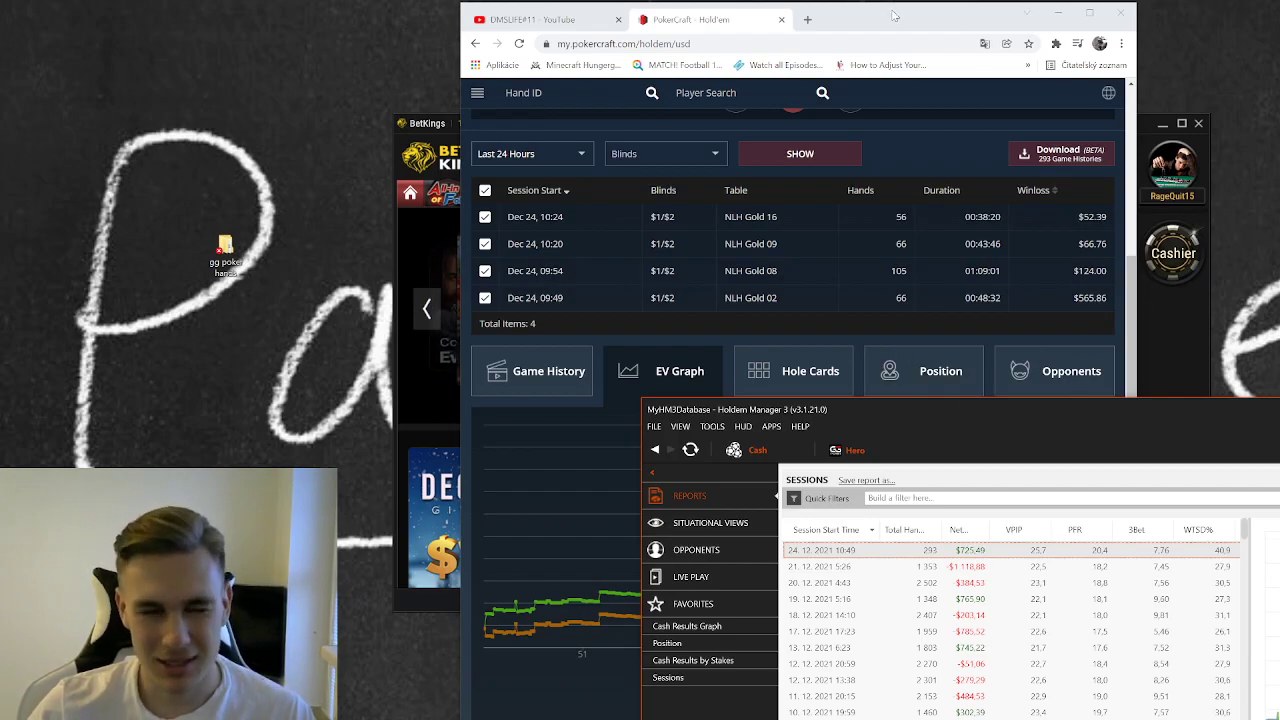
pyautogui.moveTo(918, 22)
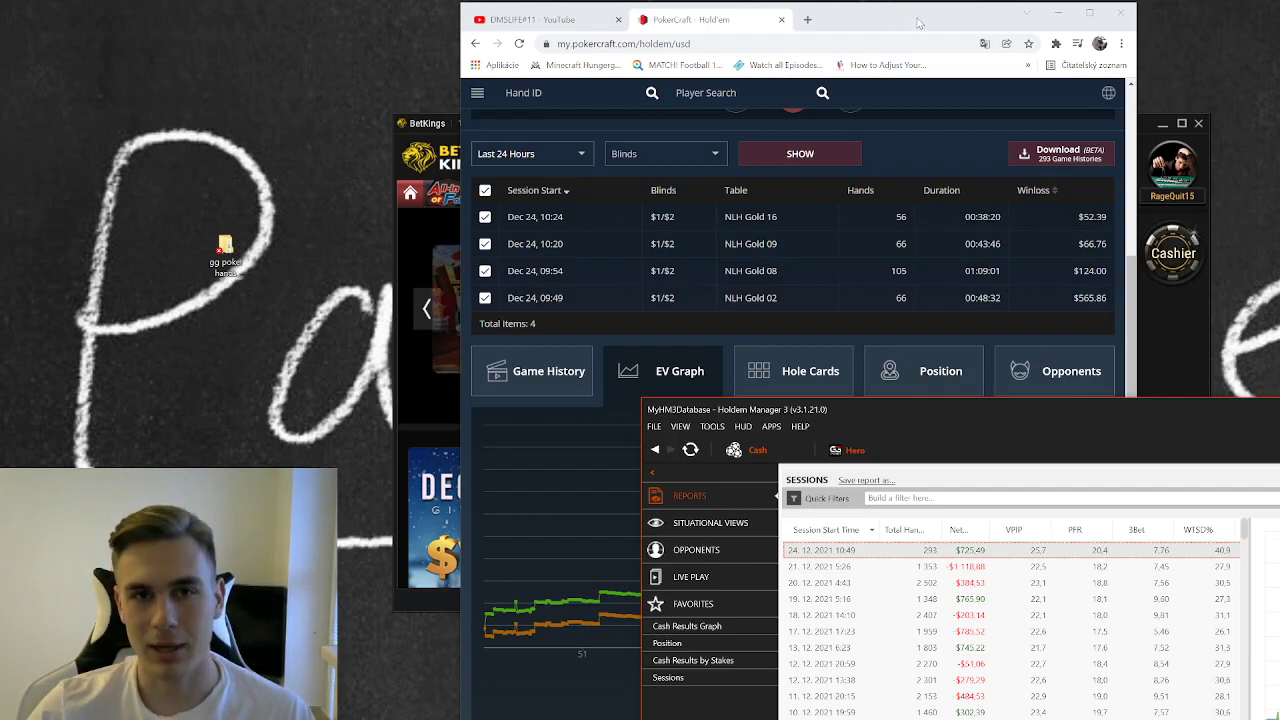